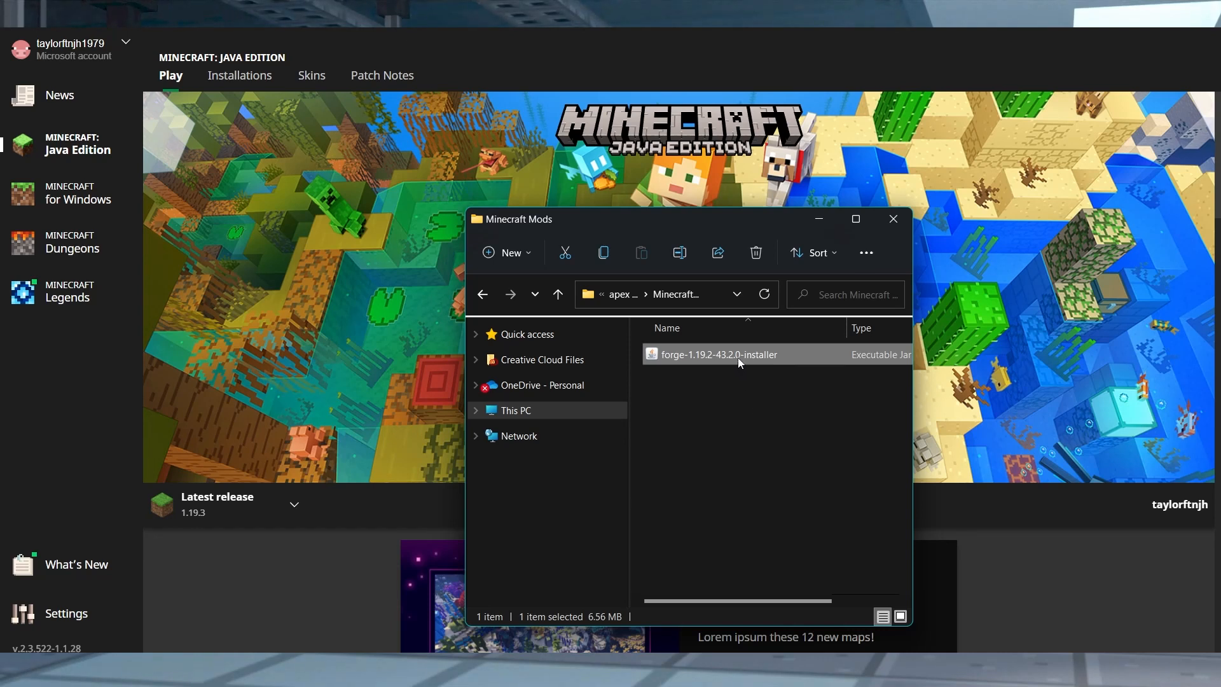
- Run the forge-1.19.2-43.2.0 installer and check the forge profile under Installations
double_click(718, 355)
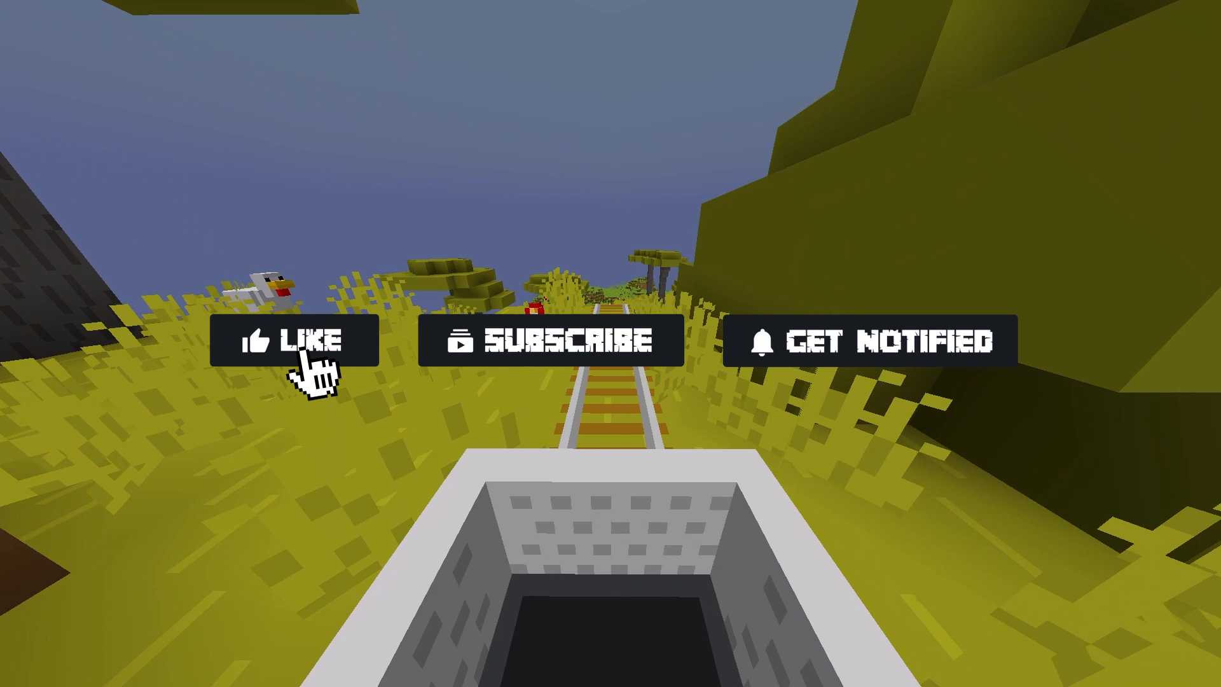
left_click(299, 341)
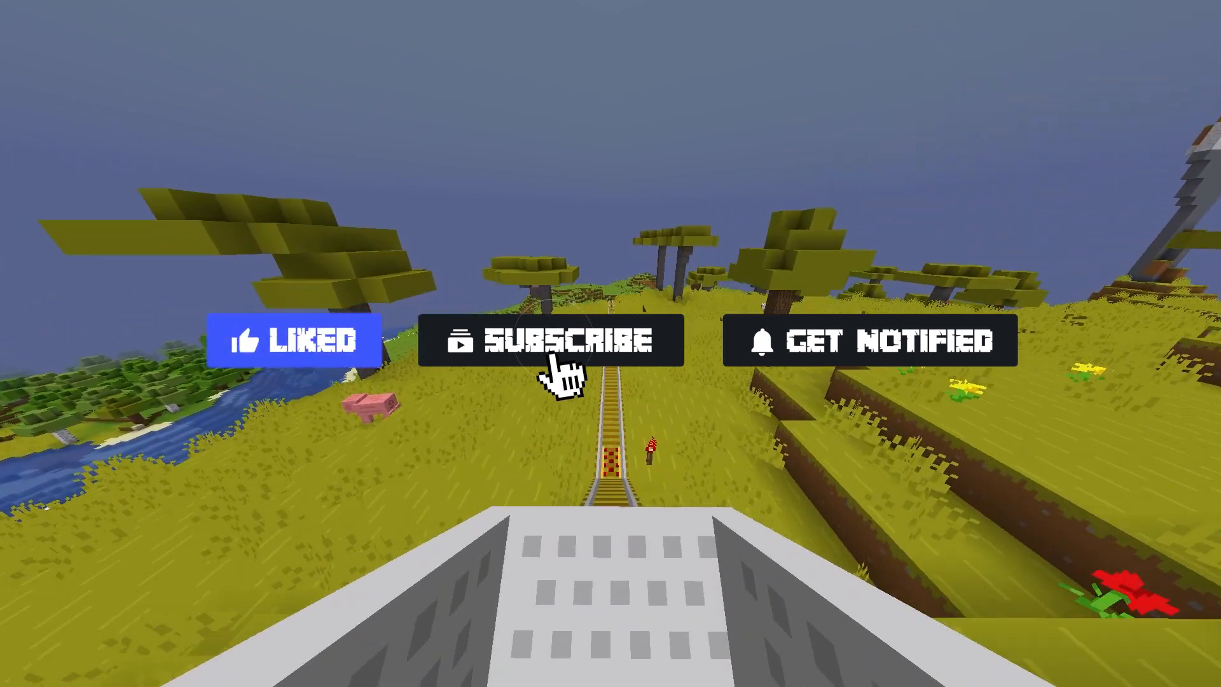
left_click(559, 340)
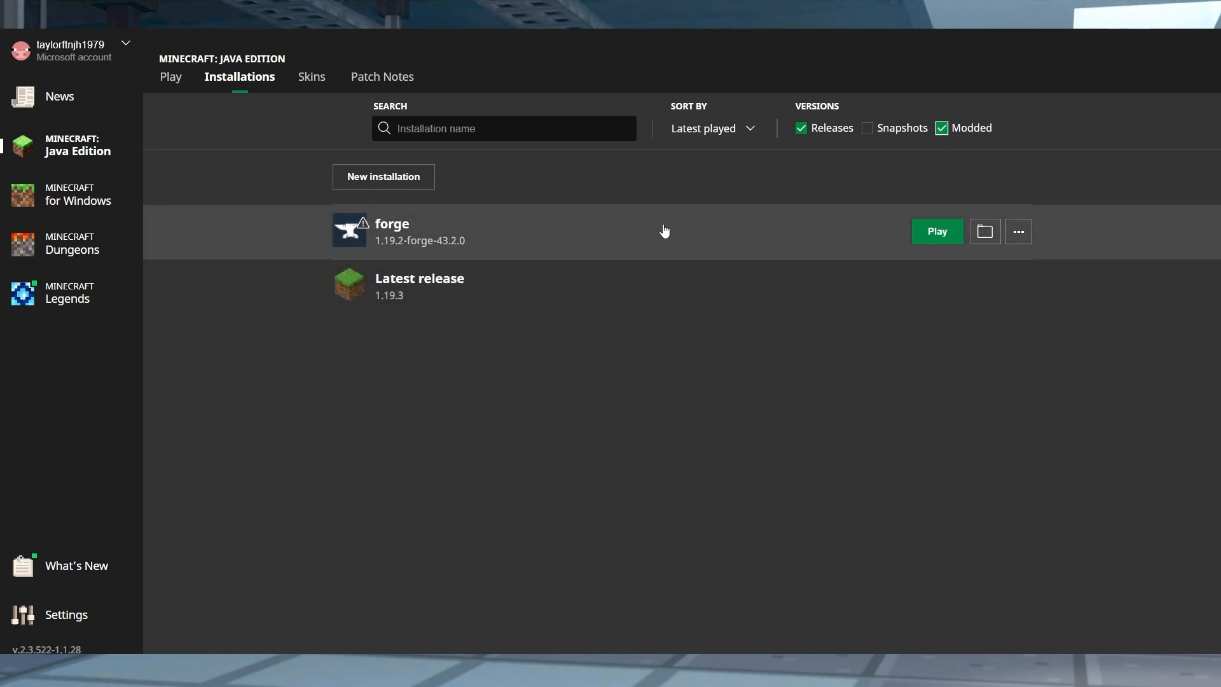
left_click(170, 77)
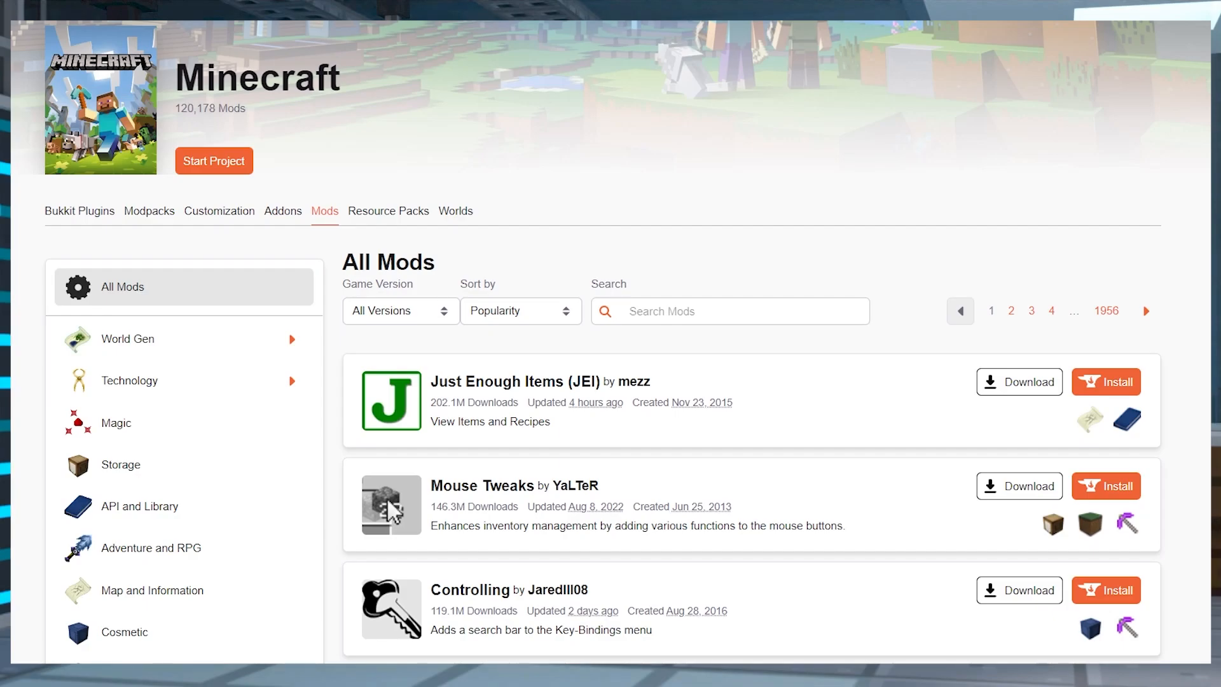
scroll("down", 3)
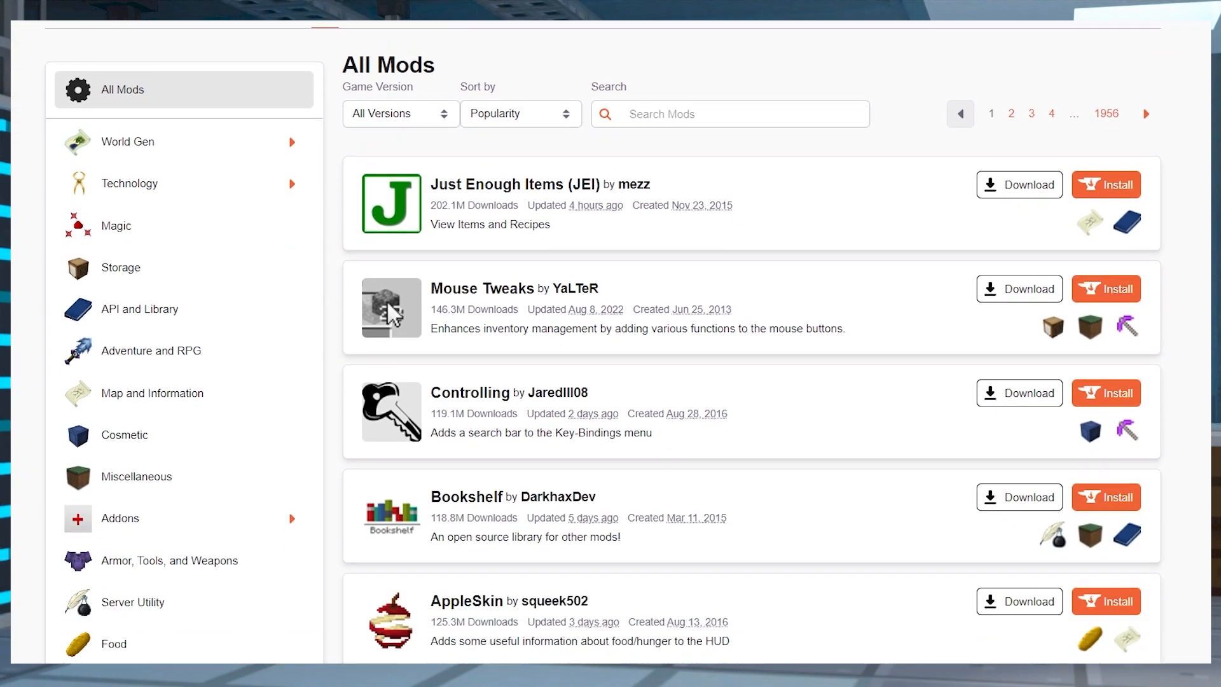
scroll("down", 3)
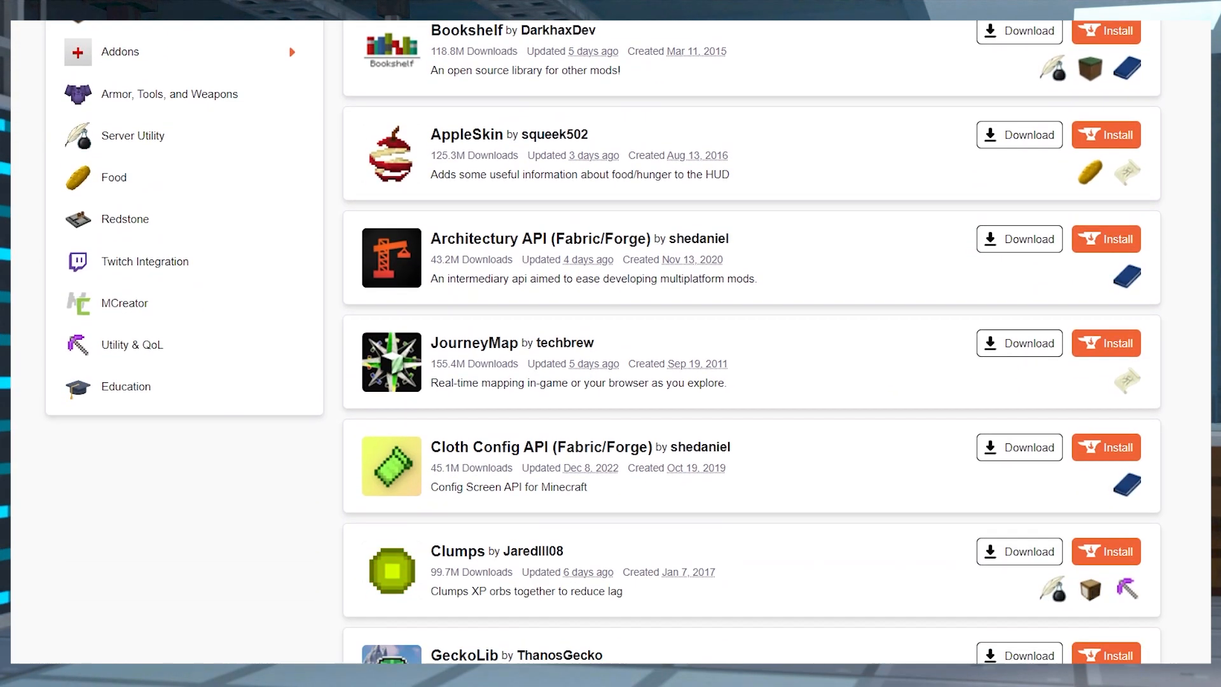
scroll("down", 3)
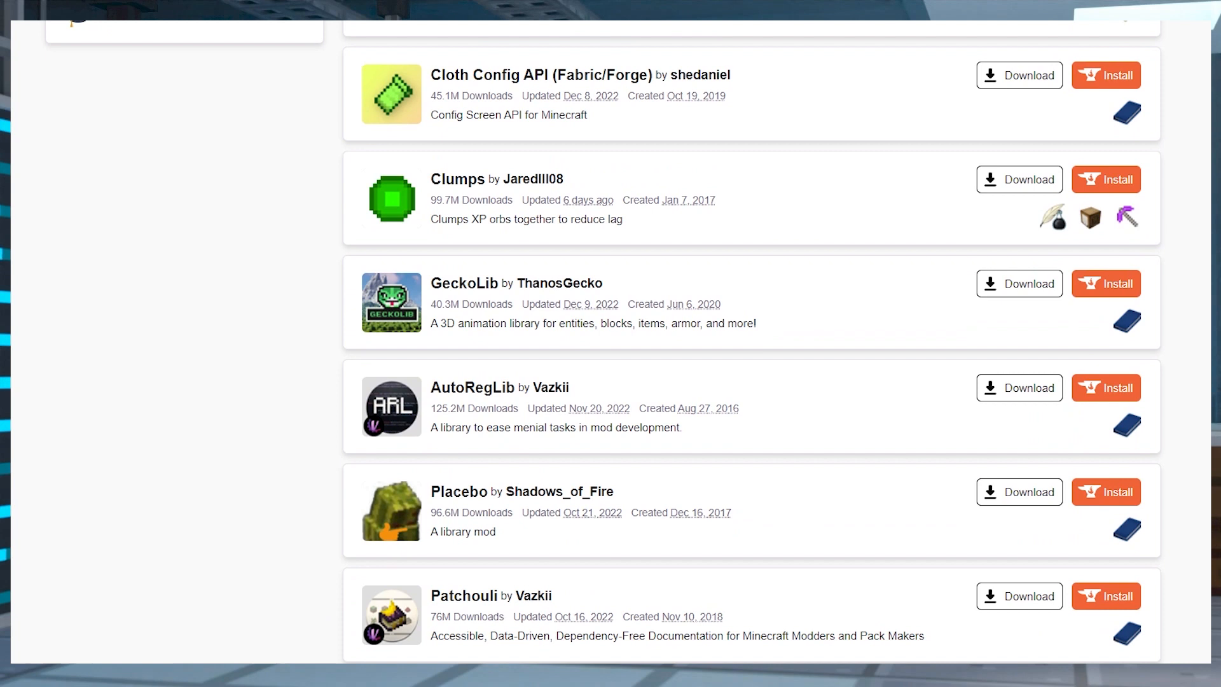
scroll("down", 3)
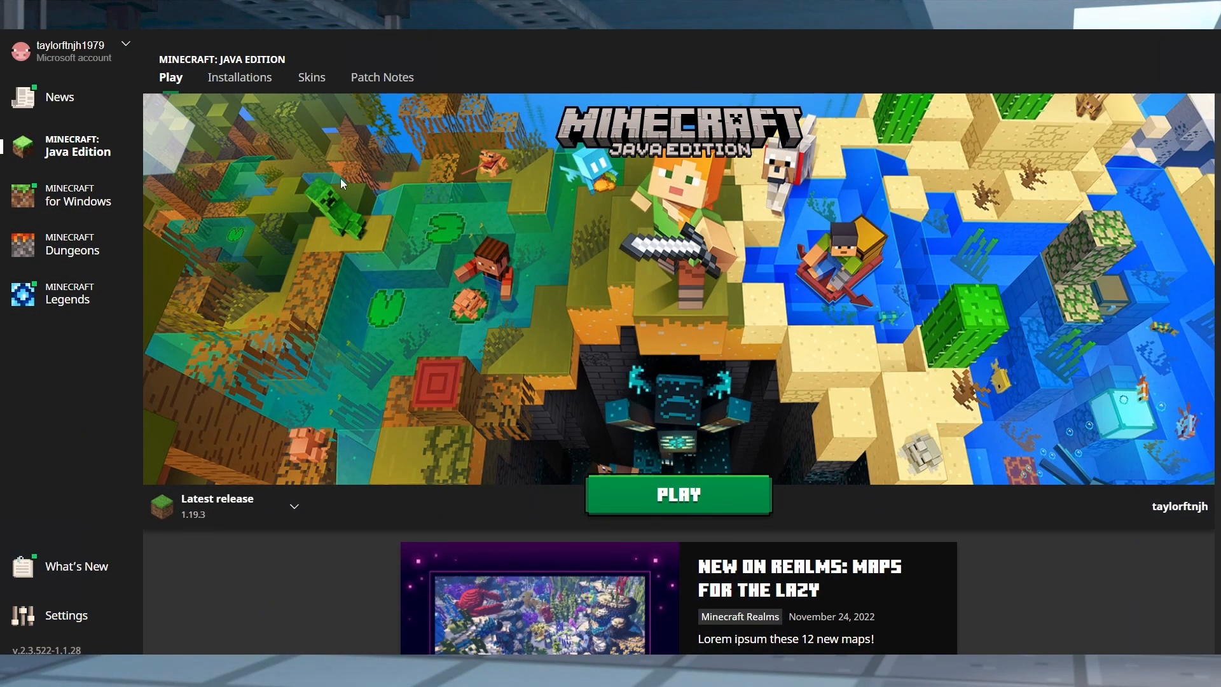
mouse_move(70, 194)
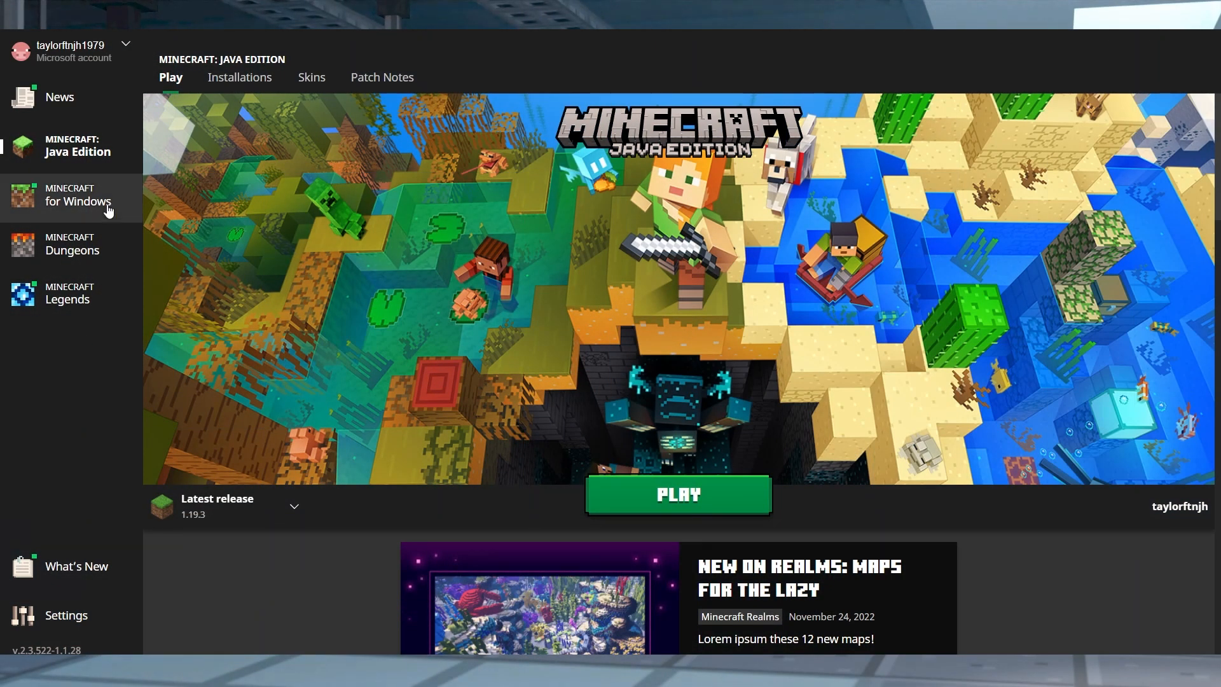
- Switch the launcher sidebar to Minecraft for Windows
left_click(77, 195)
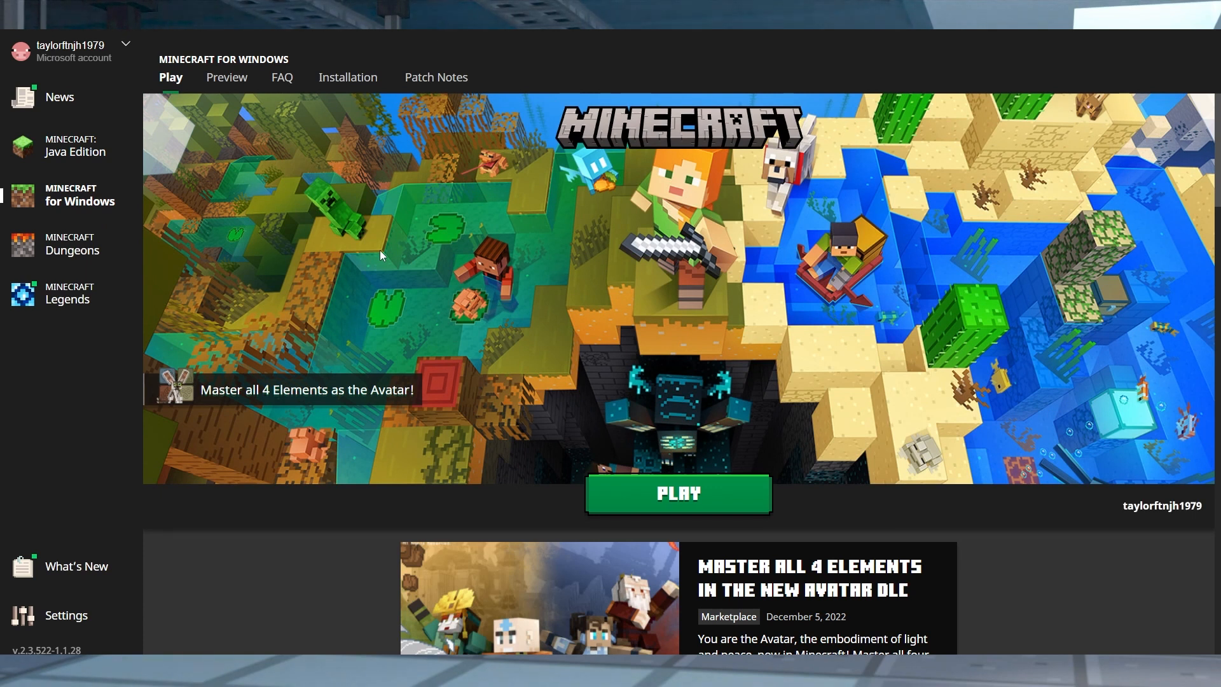
mouse_move(145, 178)
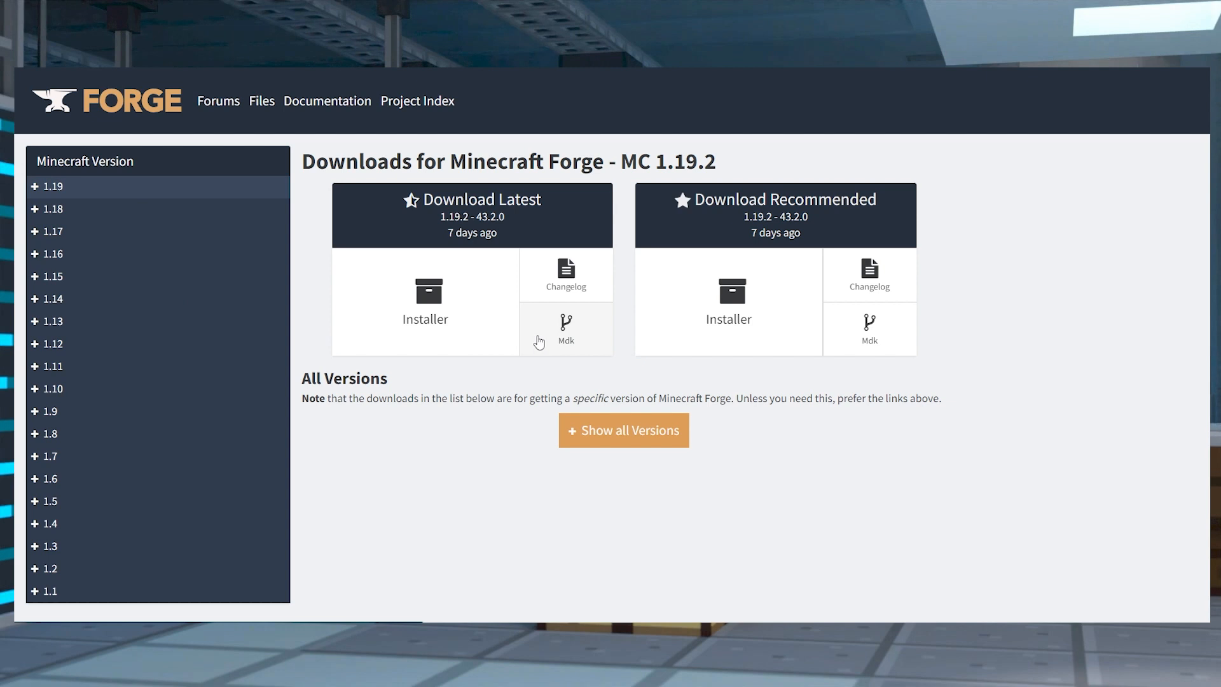
mouse_move(381, 425)
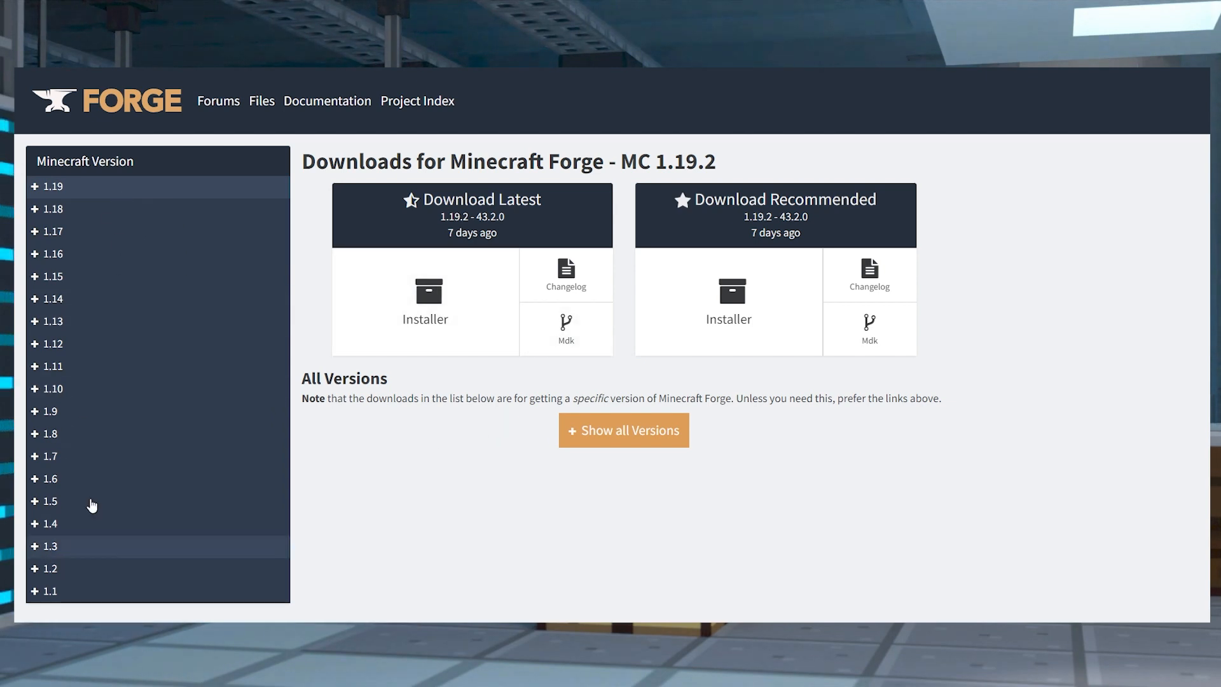
- Expand the 1.19 group in the Forge Minecraft Version sidebar
left_click(52, 187)
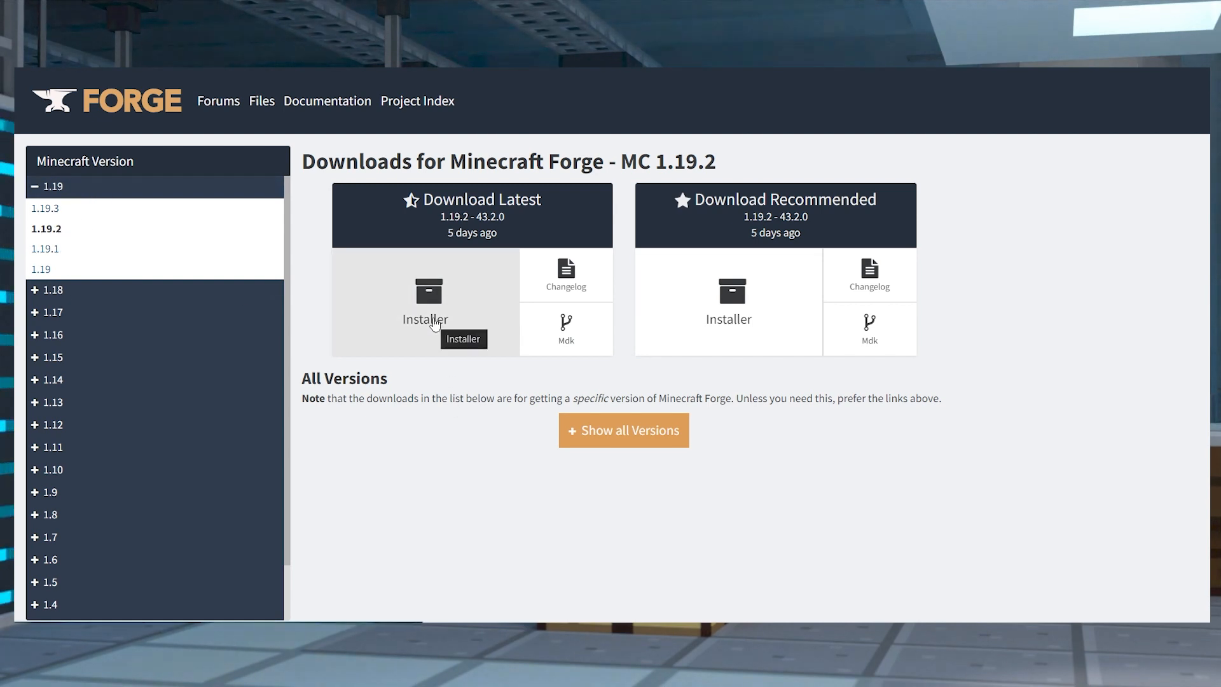
mouse_move(495, 333)
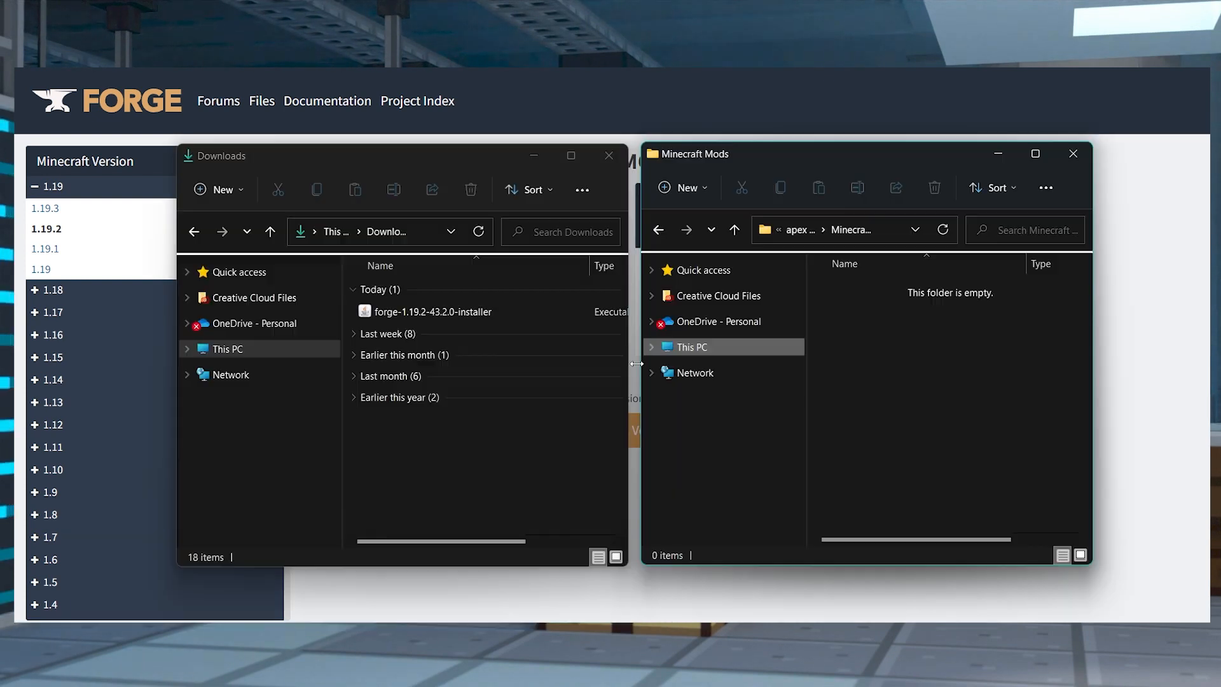
- Drag the forge-1.19.2-43.2.0 installer from Downloads into the Minecraft Mods folder
left_click(433, 312)
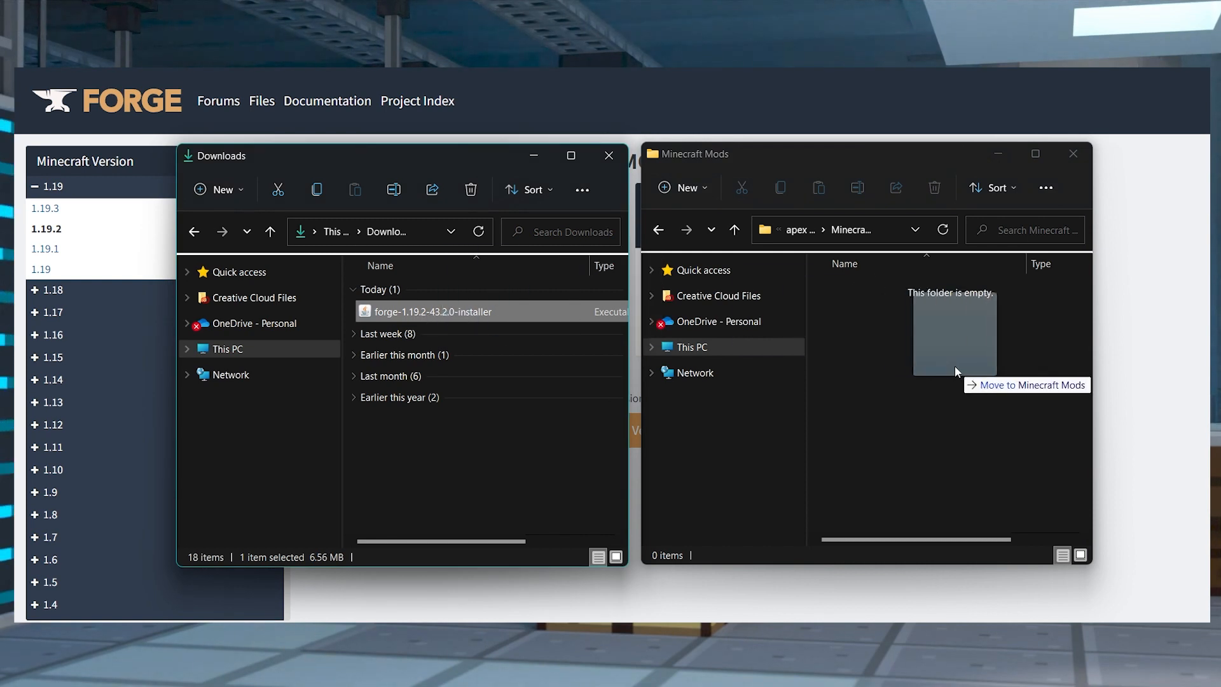
left_click_drag(428, 311, 954, 335)
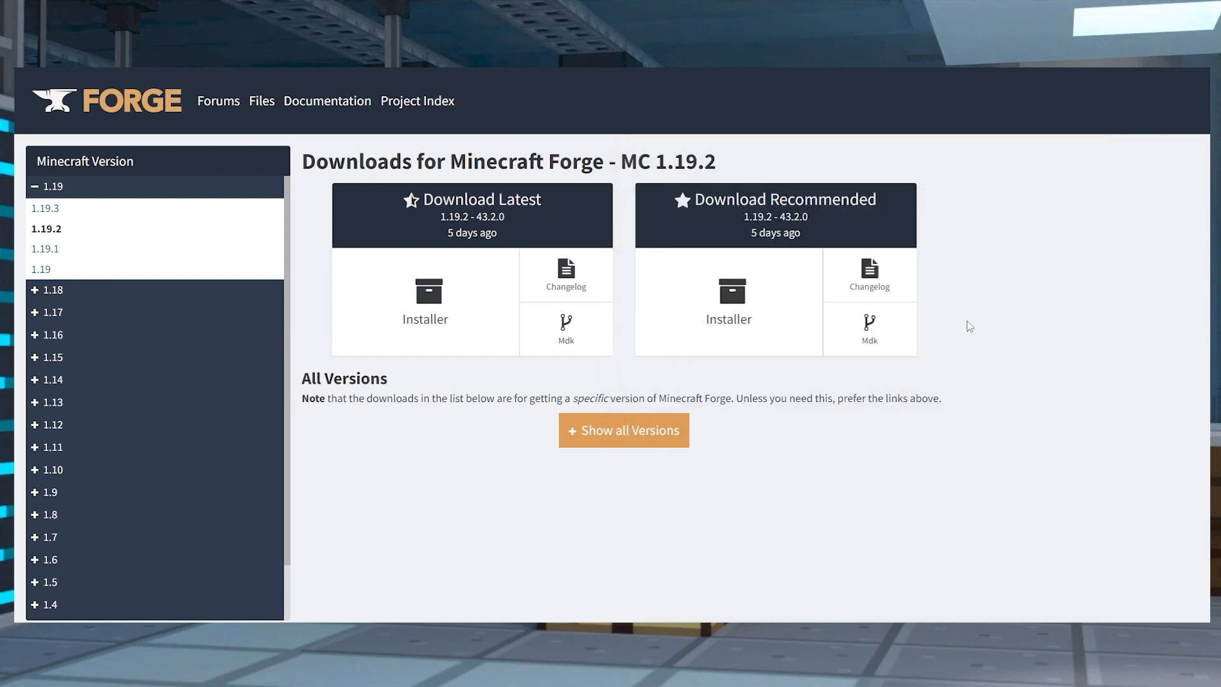
mouse_move(896, 471)
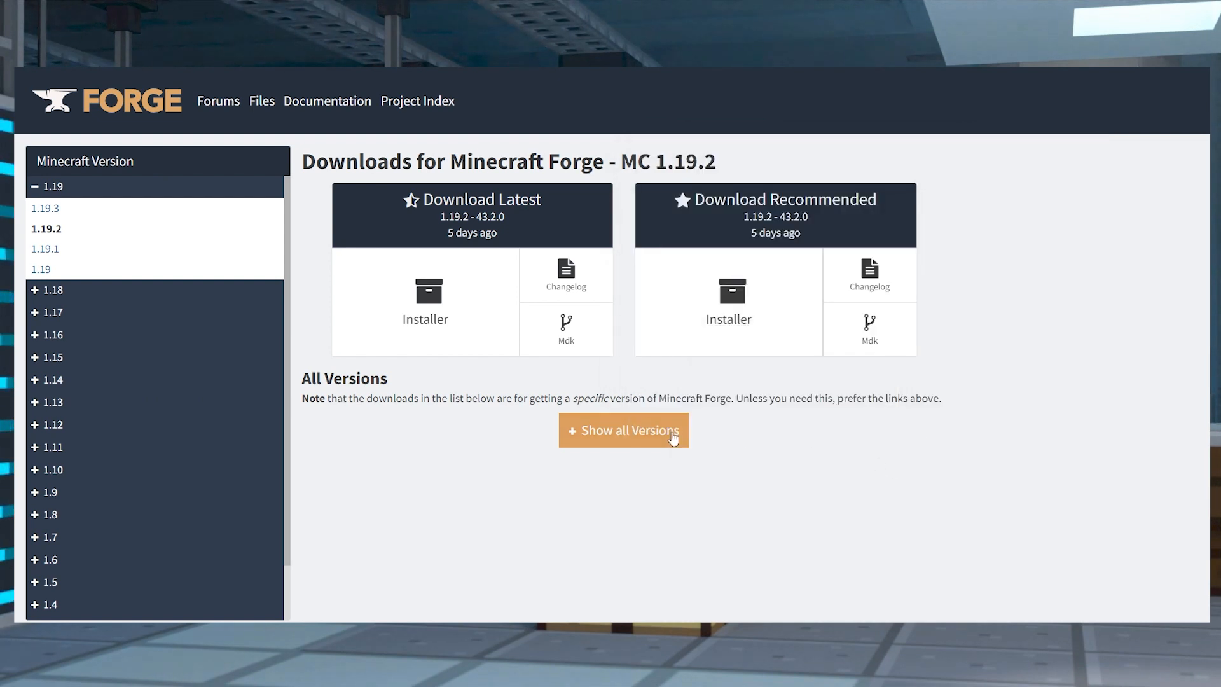
- Show all Forge 1.19.2 versions and scroll through the version table
left_click(623, 430)
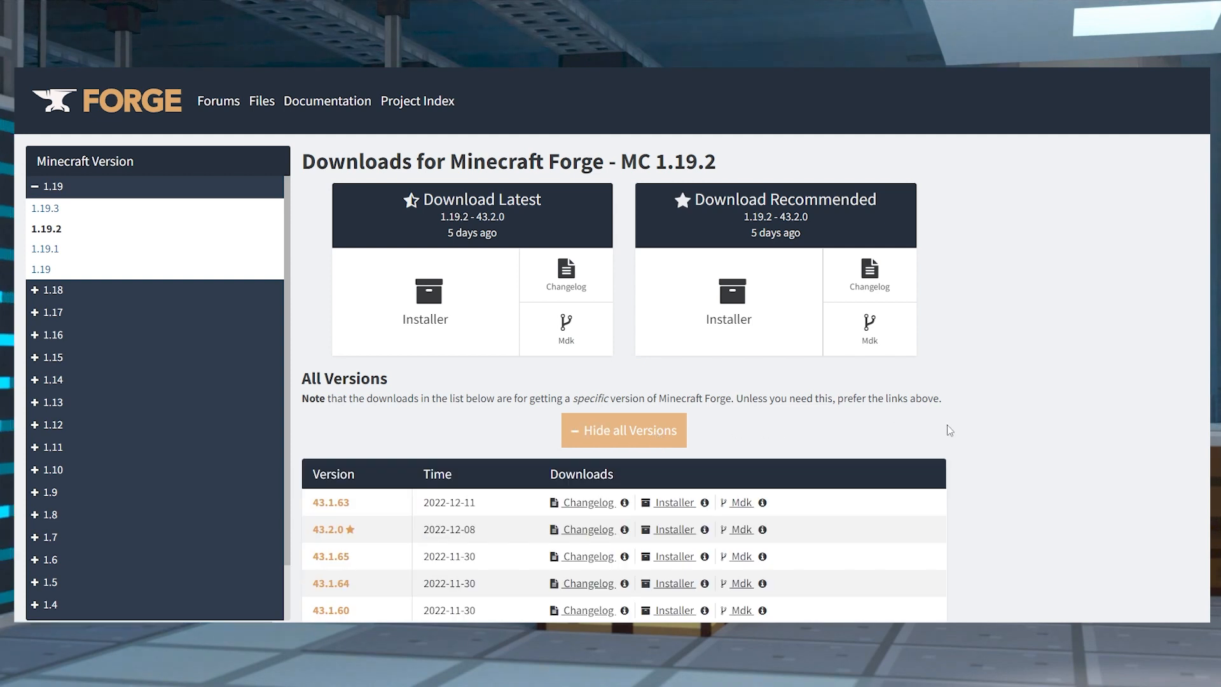
scroll("down", 3)
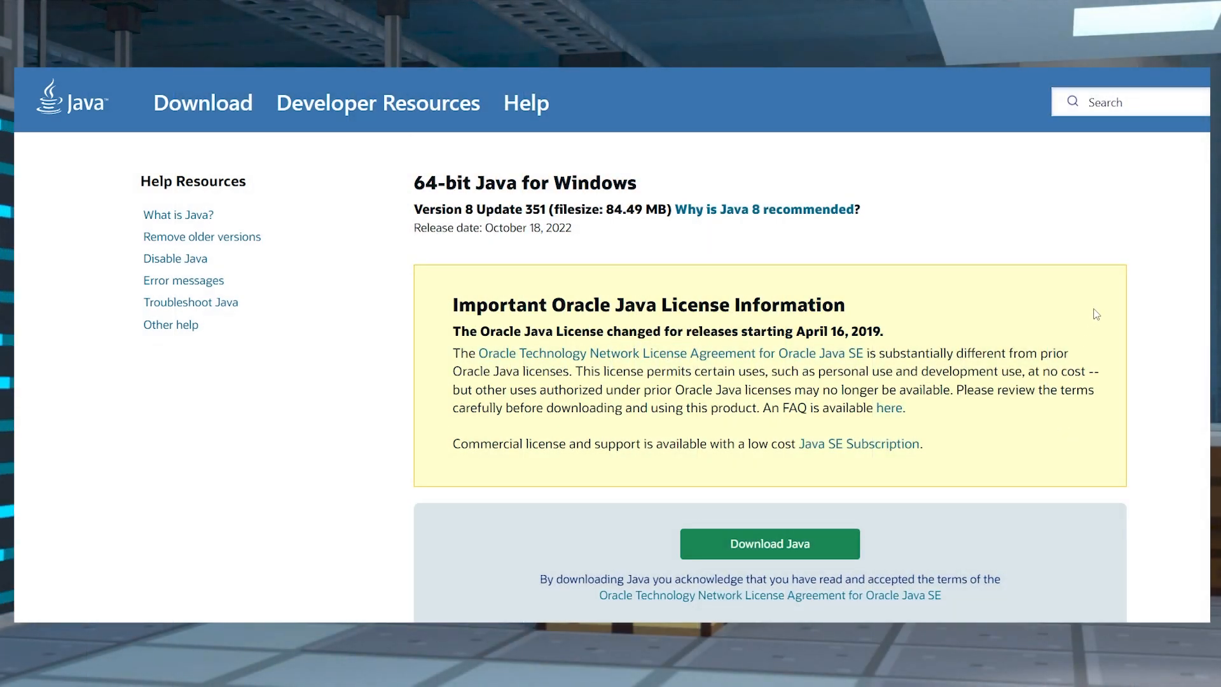
scroll("down", 3)
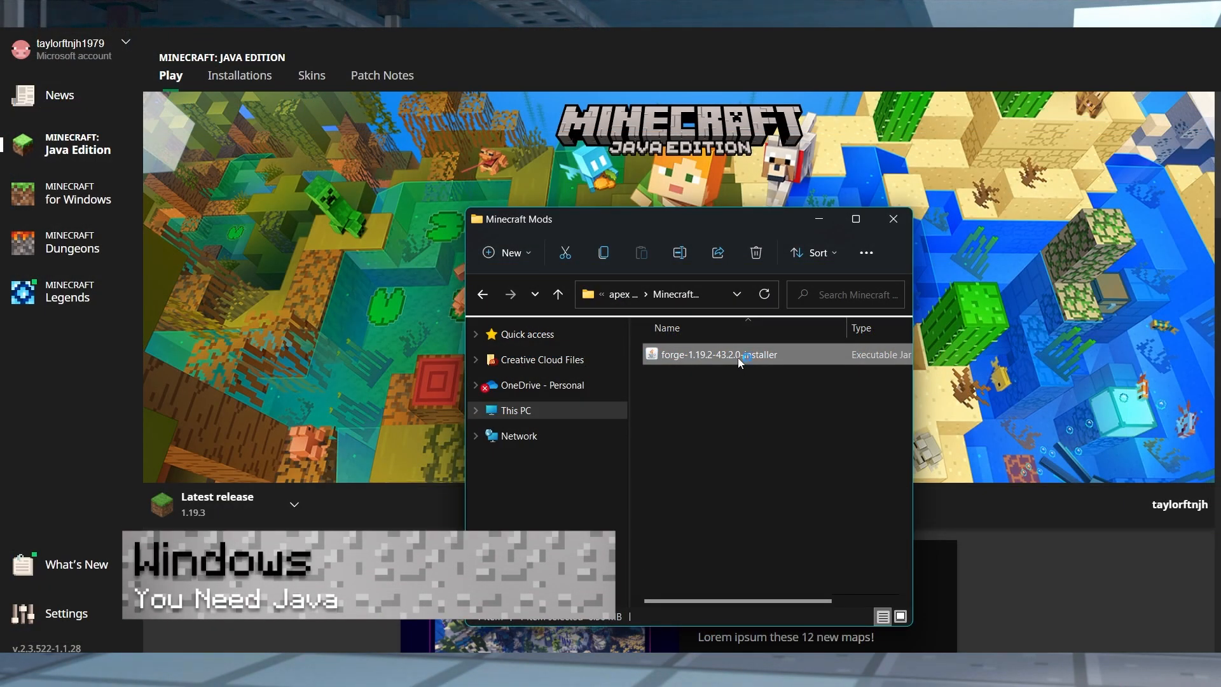
- Open the Forge 43.2.0 installer with Install client targeting .minecraft, then on Mac
double_click(717, 354)
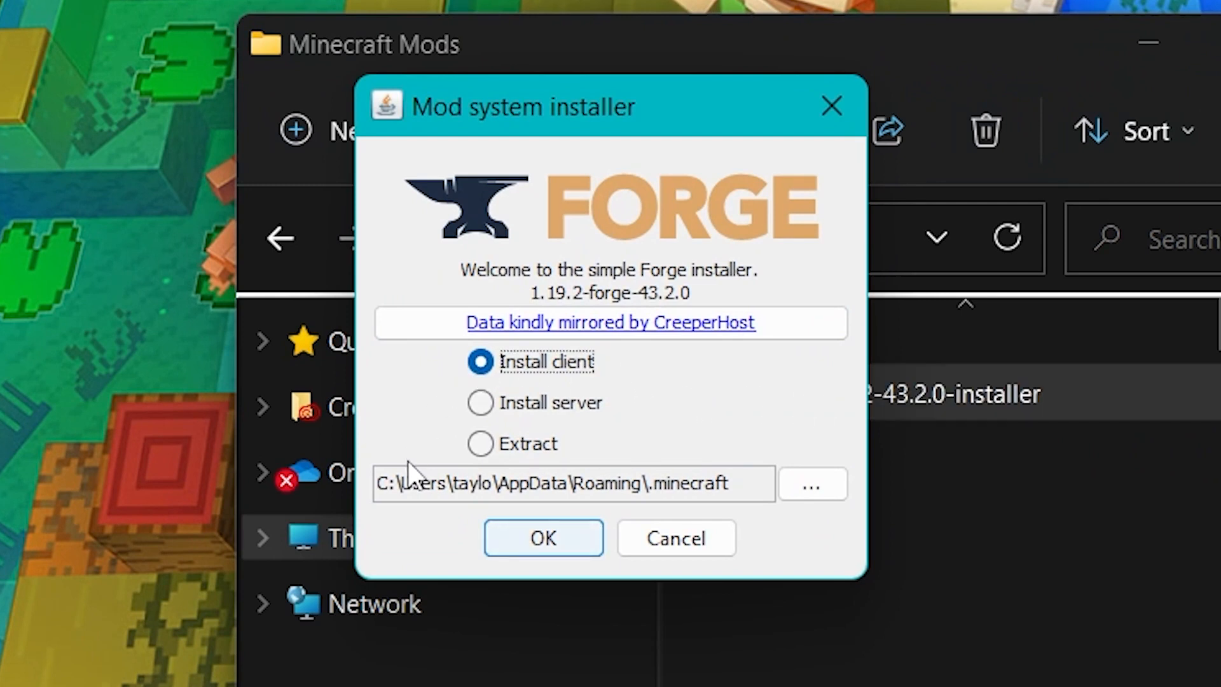
double_click(691, 482)
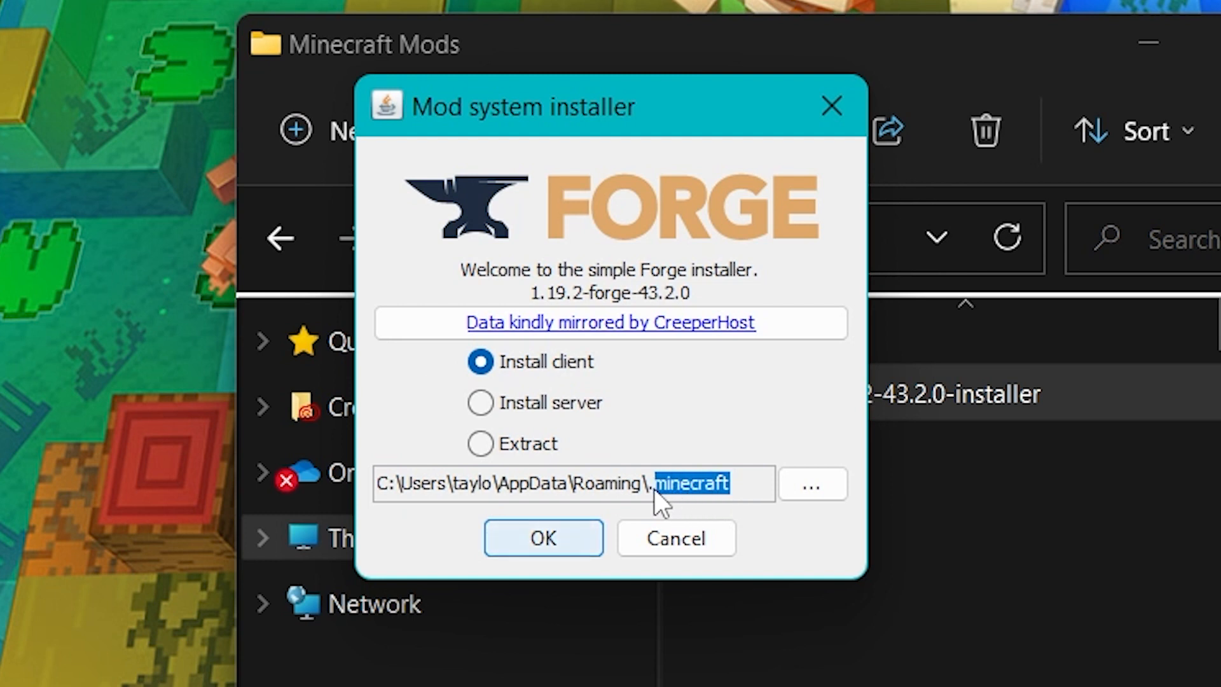
left_click(542, 538)
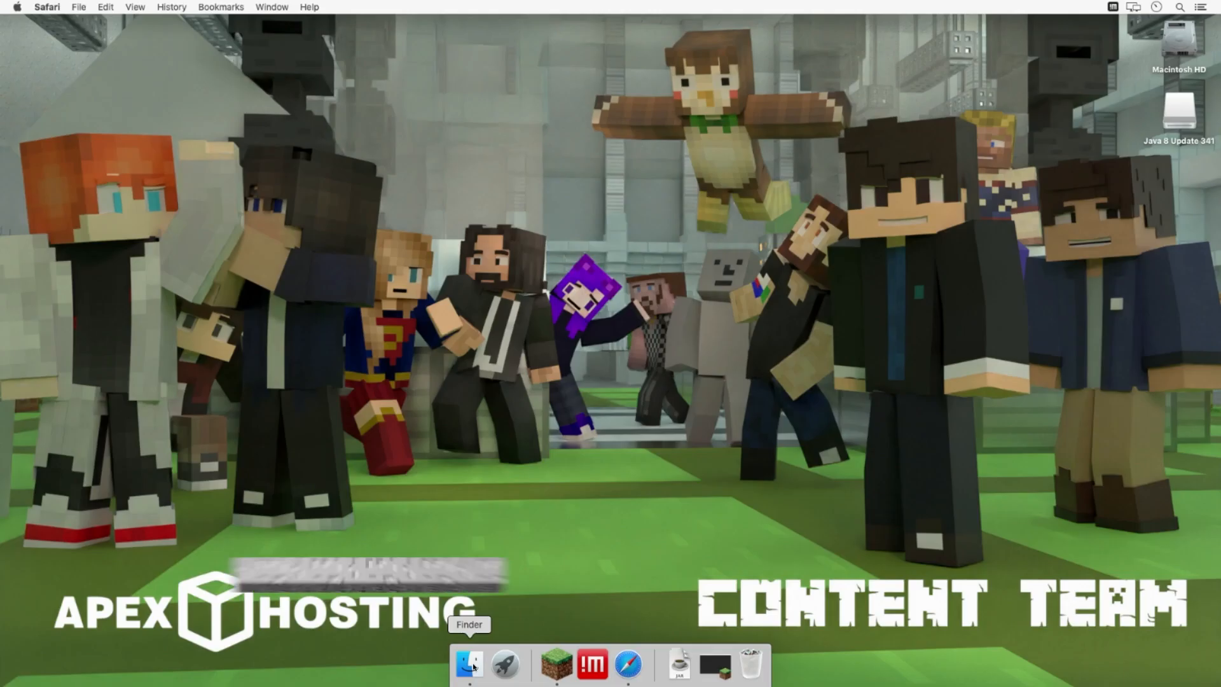
left_click(469, 663)
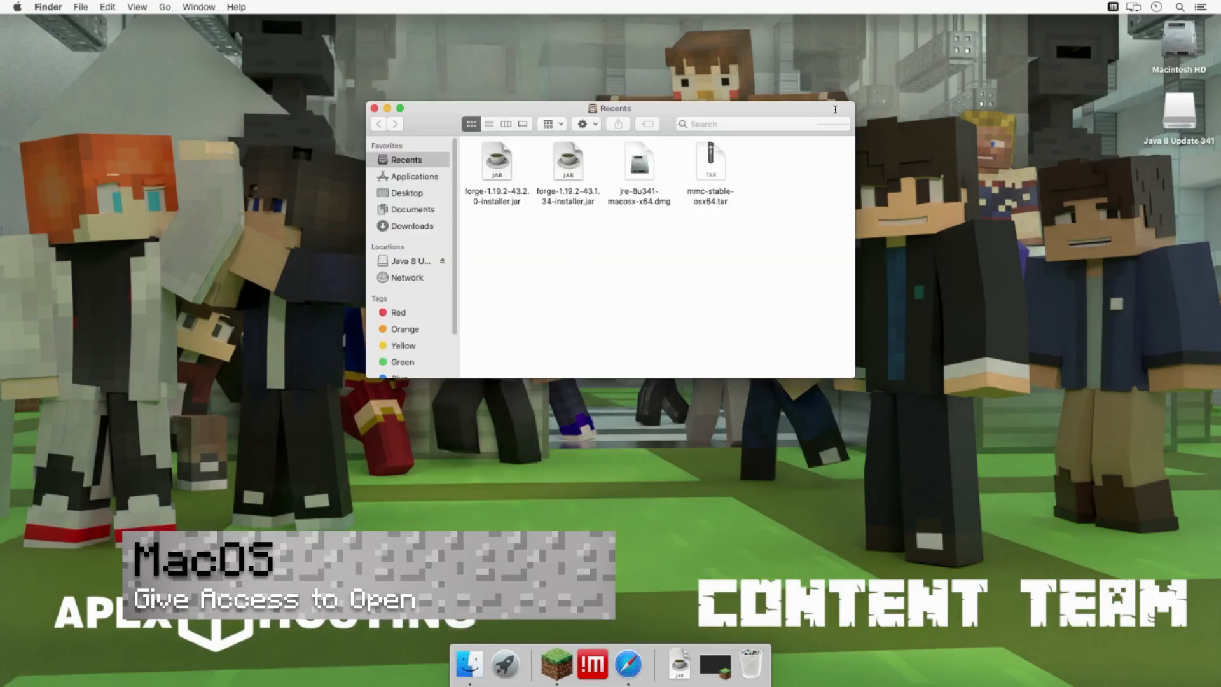
double_click(496, 163)
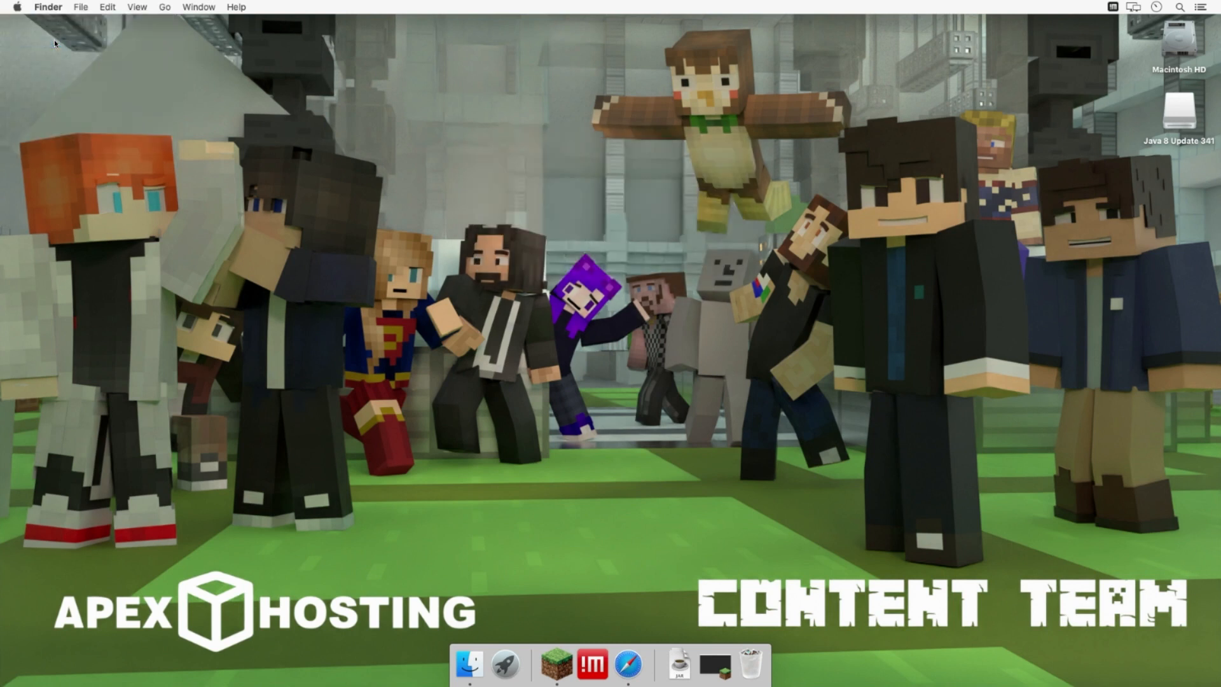
- Allow the unverified Forge installer via Security & Privacy Open Anyway, confirming Open
left_click(627, 666)
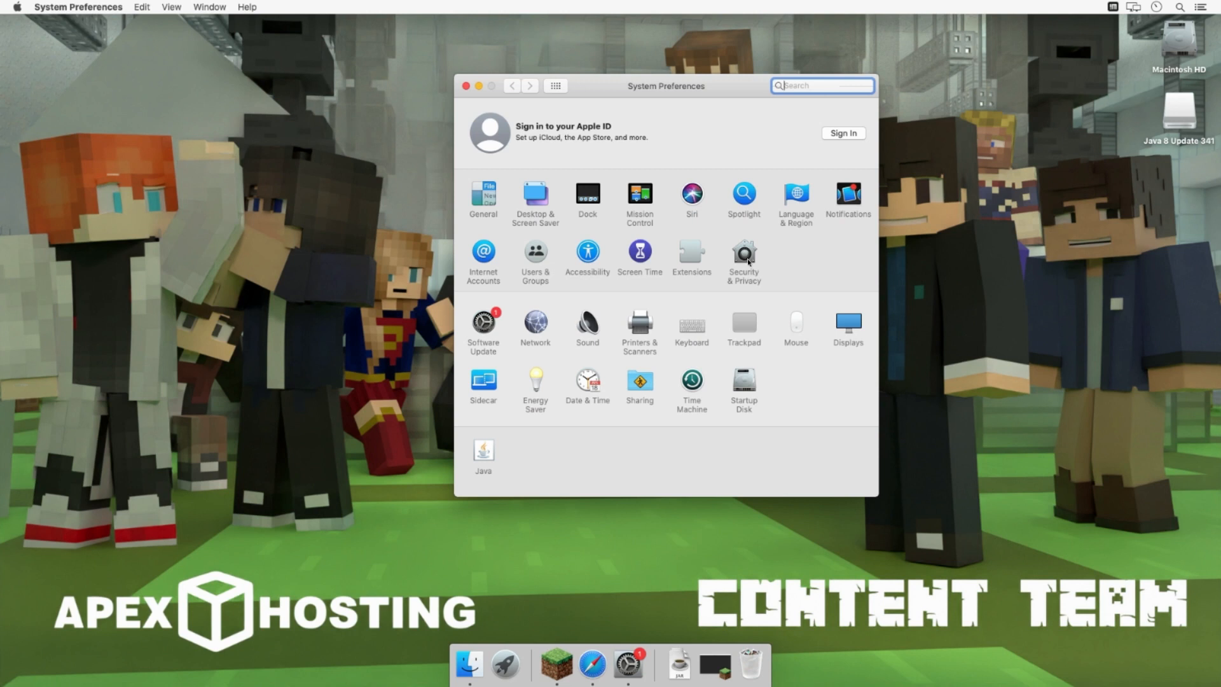
left_click(742, 252)
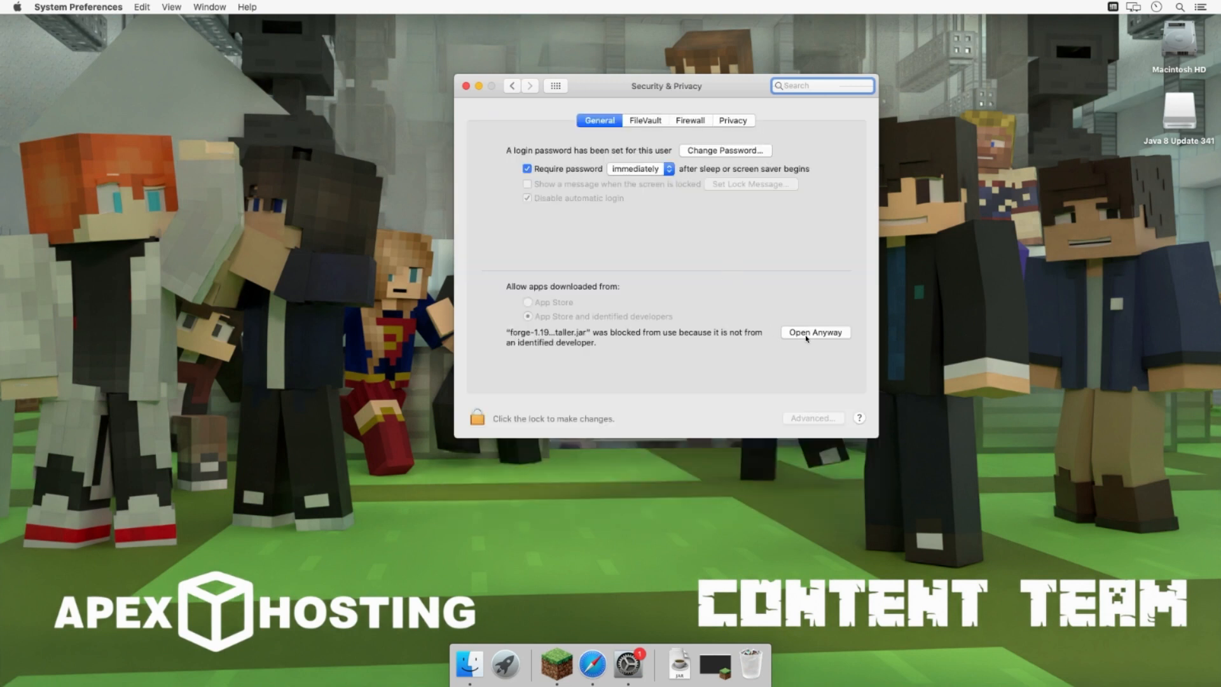
left_click(814, 332)
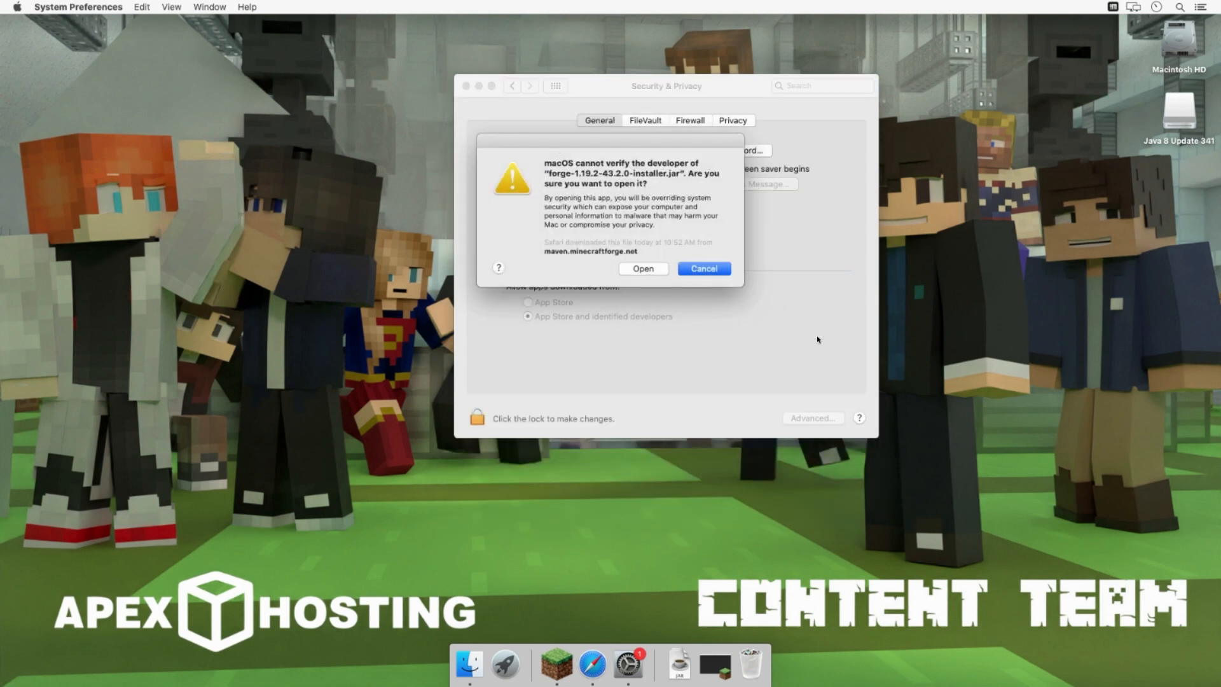
left_click(642, 268)
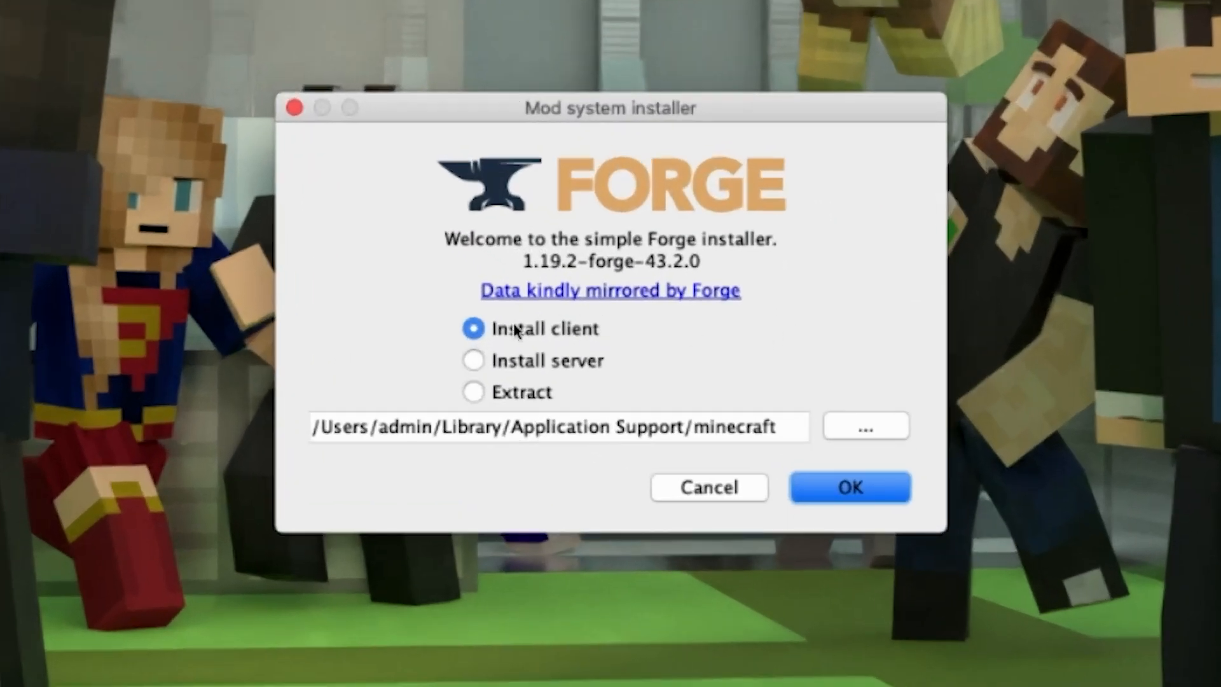
mouse_move(692, 451)
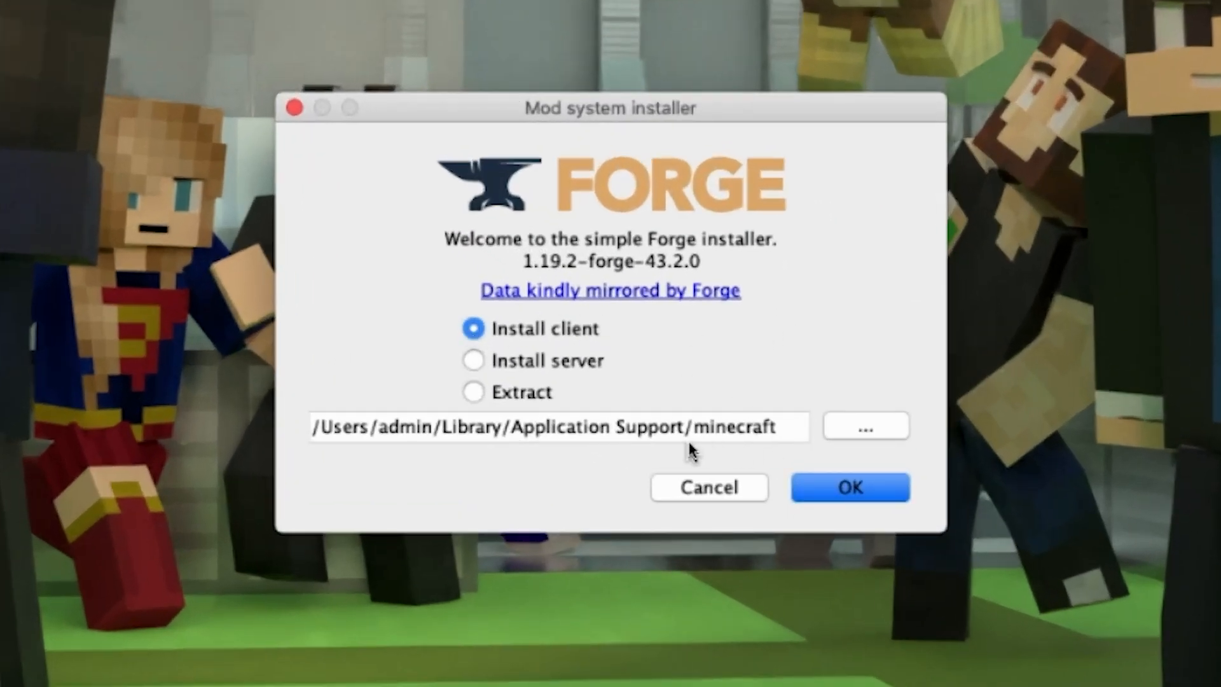
mouse_move(787, 447)
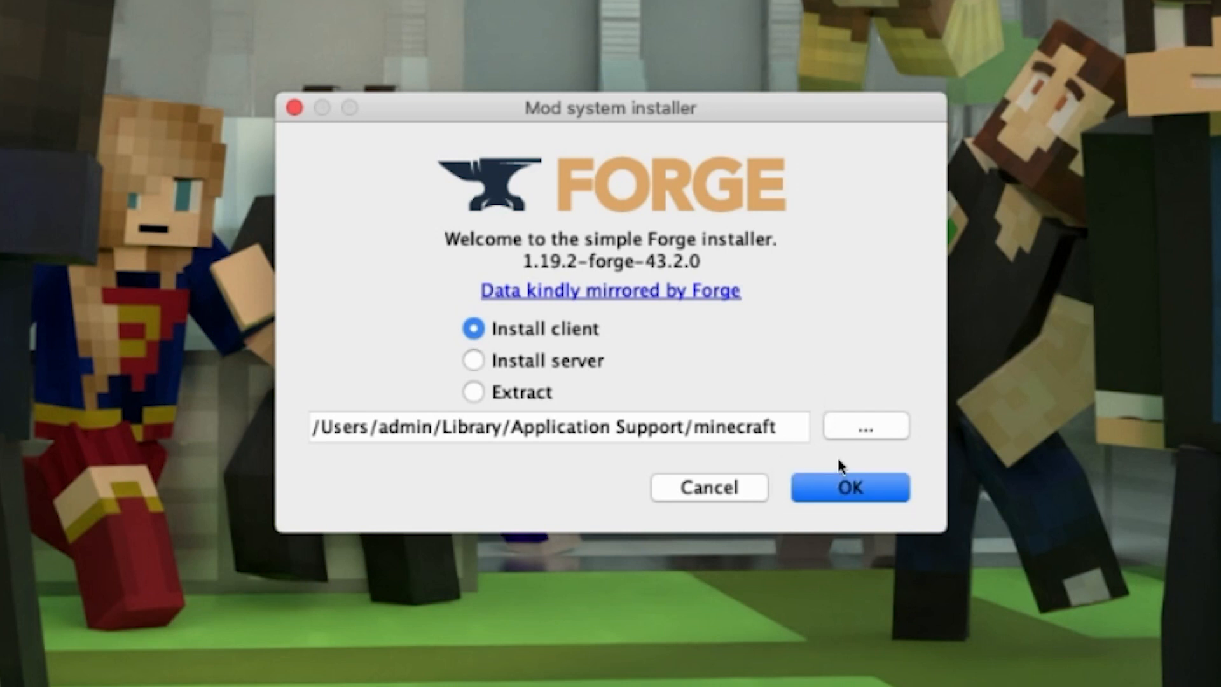
- Install the 1.19.2-forge-43.2.0 client and dismiss the Complete message
left_click(850, 487)
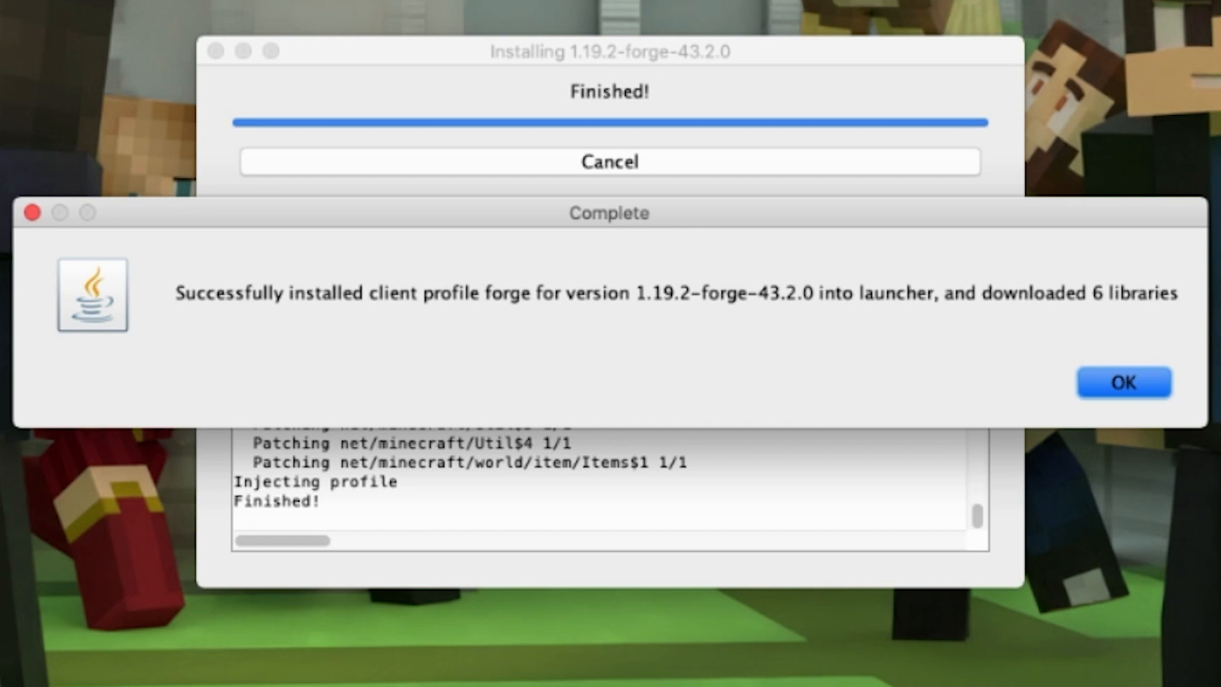
left_click(1123, 382)
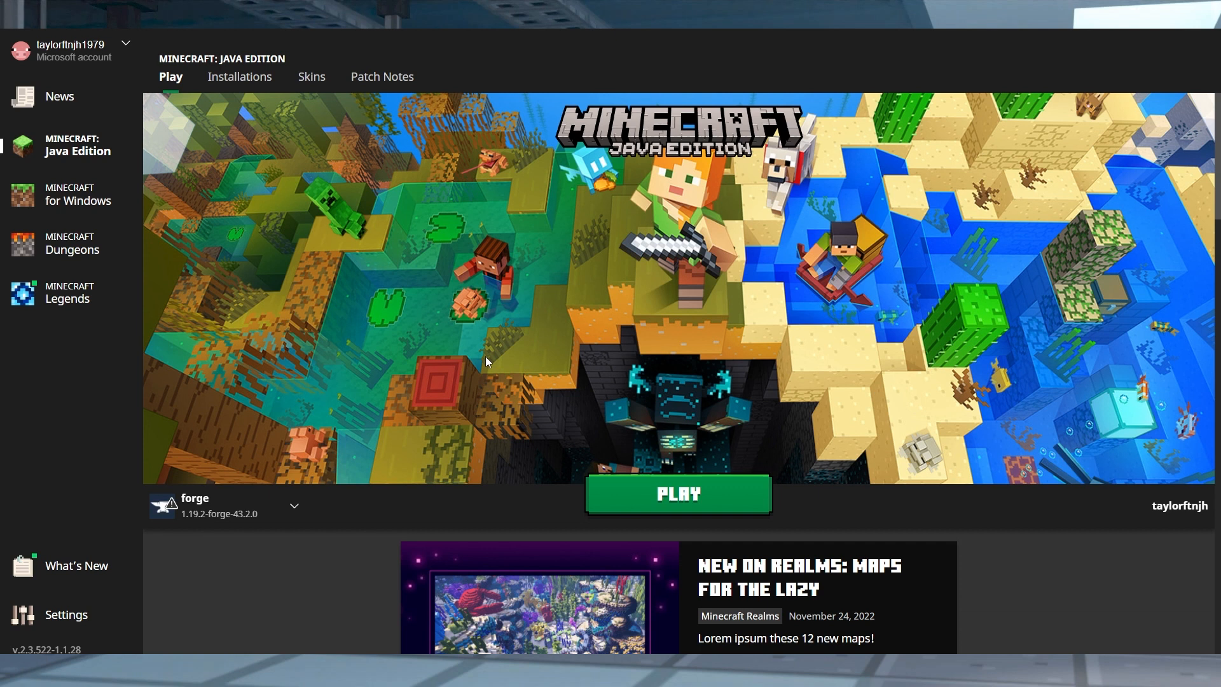
mouse_move(166, 506)
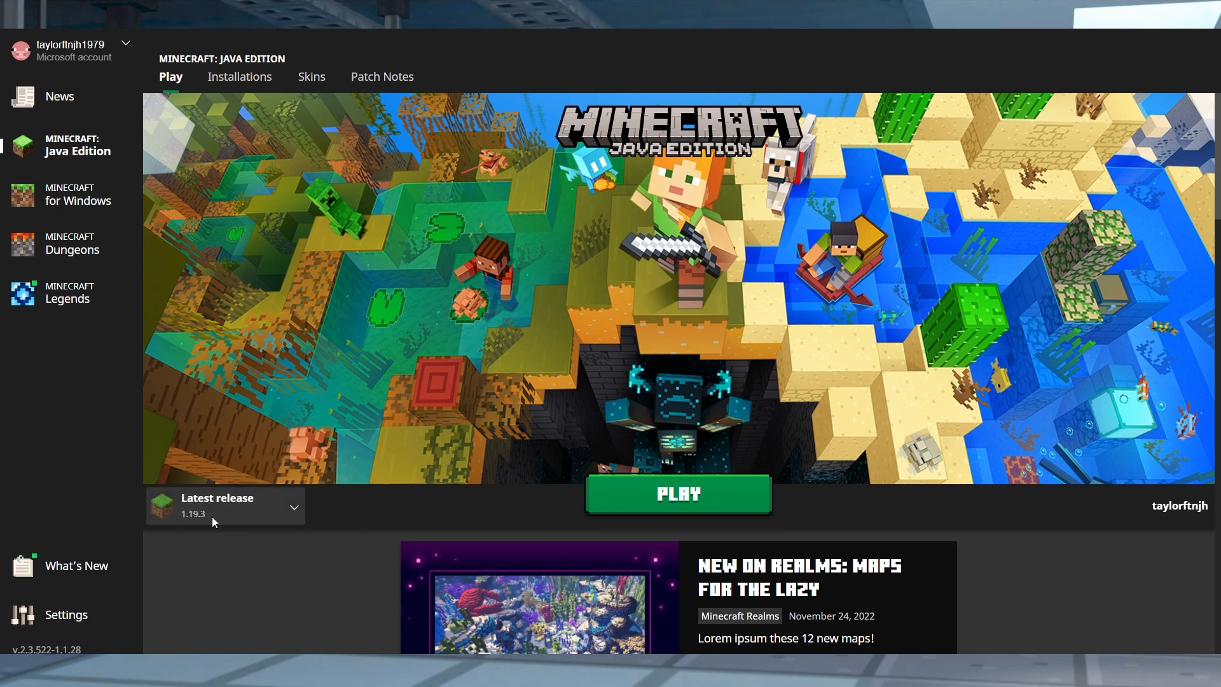
mouse_move(318, 418)
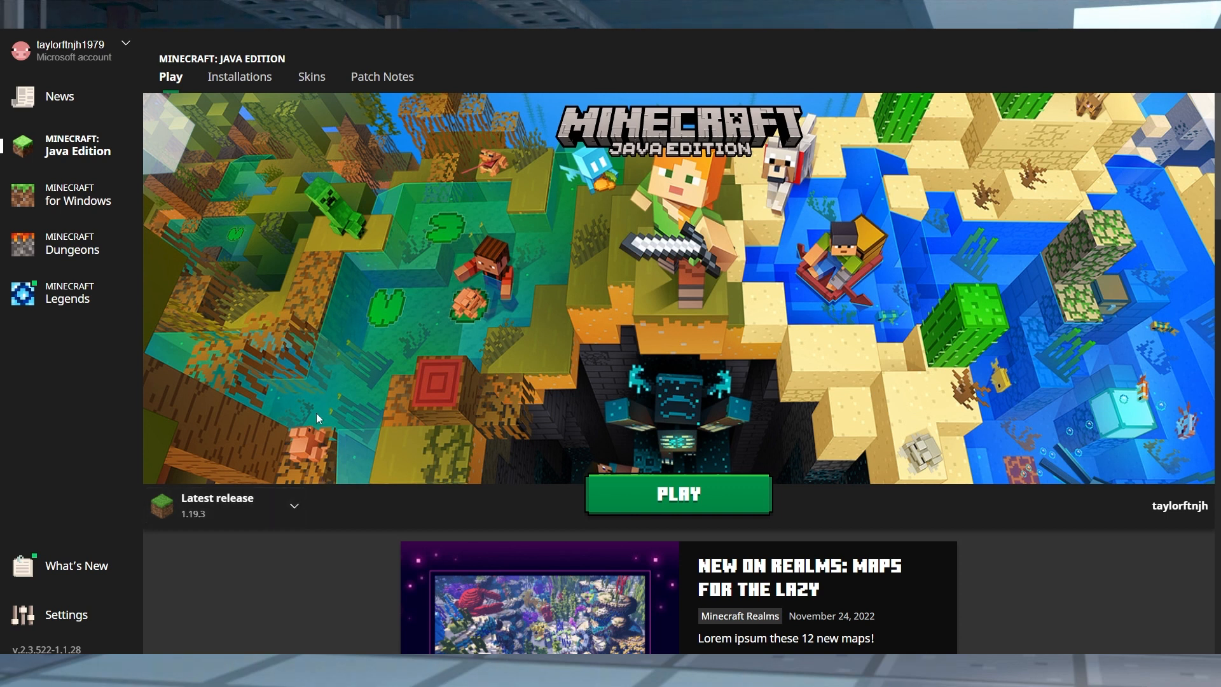
- Tick Modded in the Installations list to reveal the forge 1.19.2 entry
left_click(239, 77)
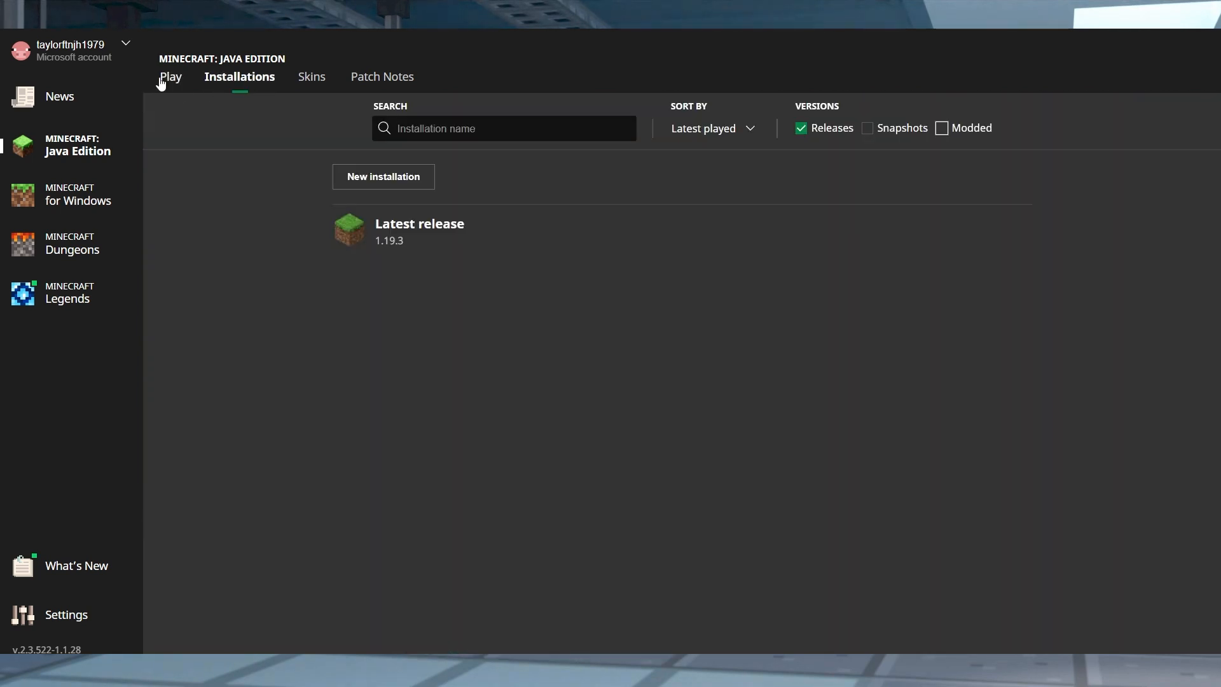
left_click(941, 128)
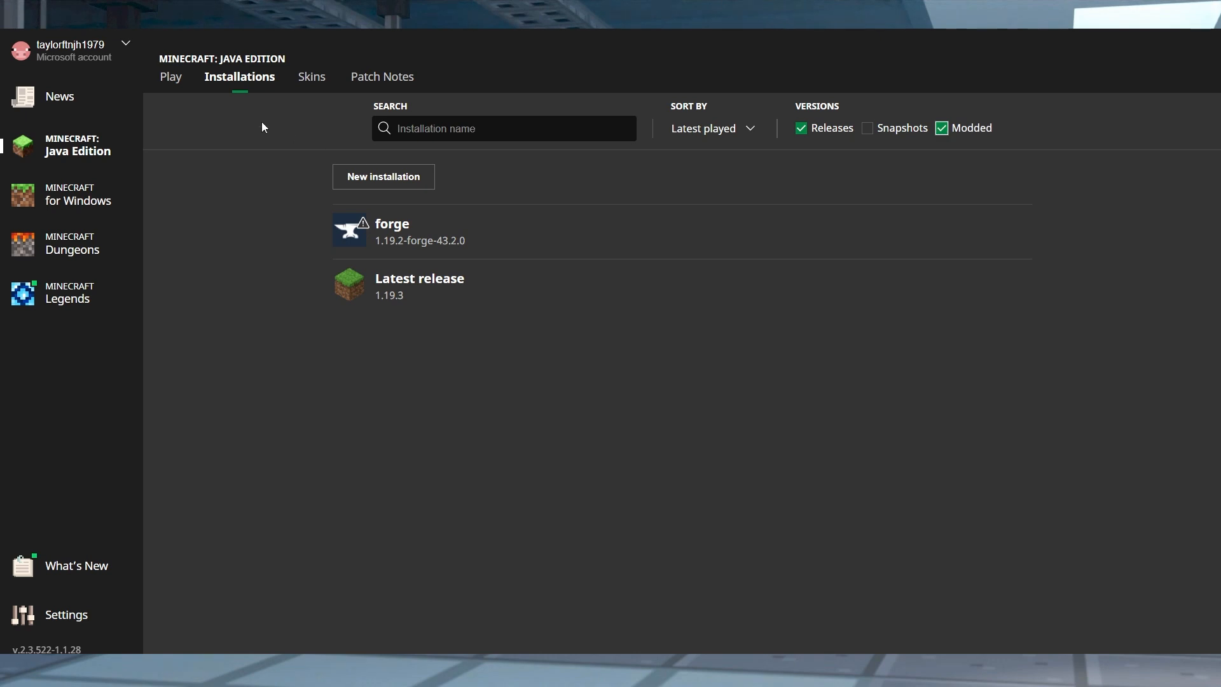
left_click(170, 76)
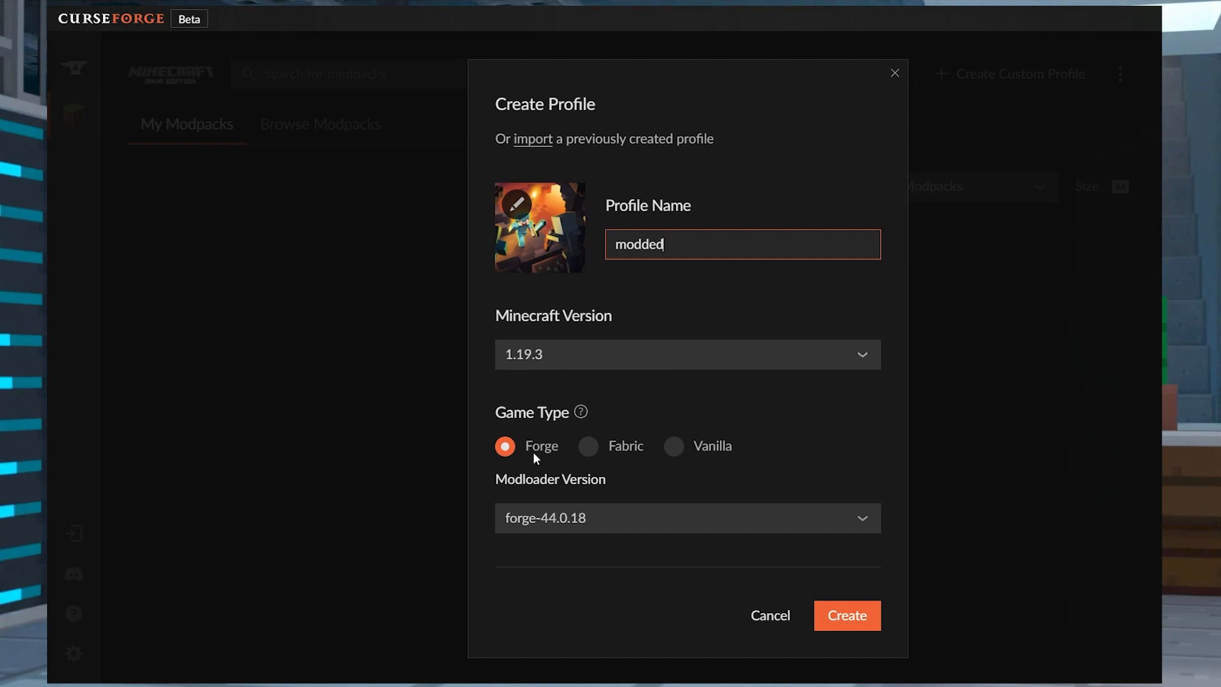
mouse_move(621, 524)
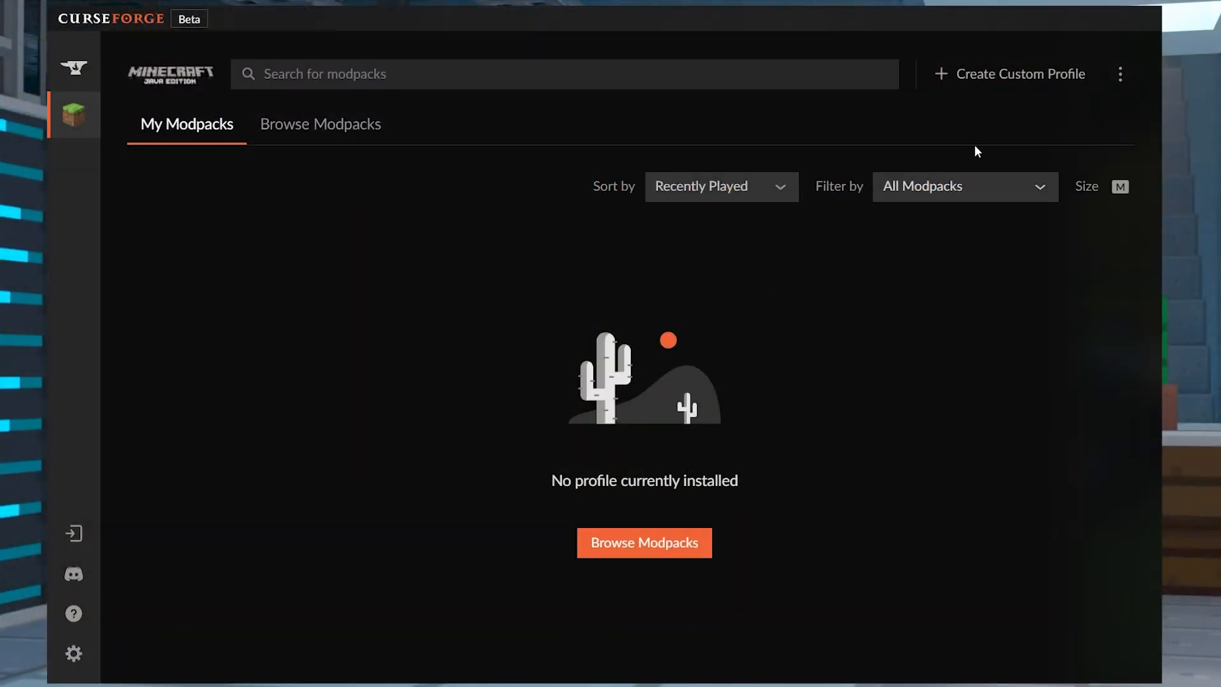
- Create the 'modded' Forge custom profile in CurseForge and launch it
left_click(1017, 74)
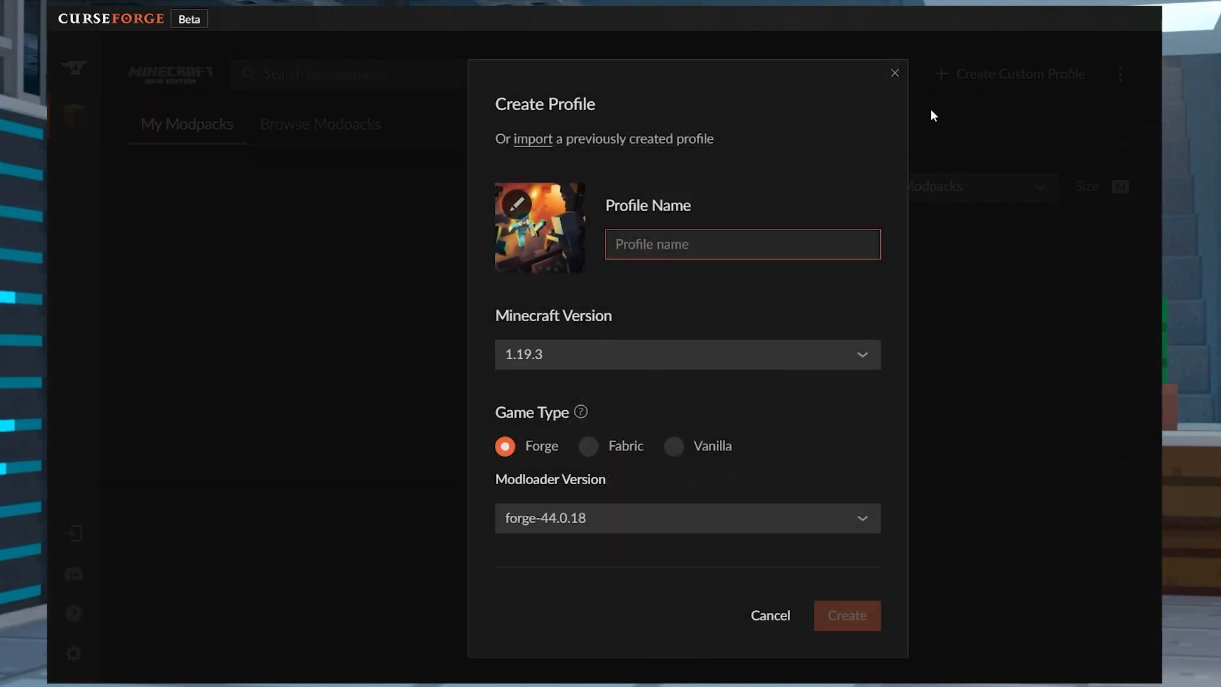
type("modded")
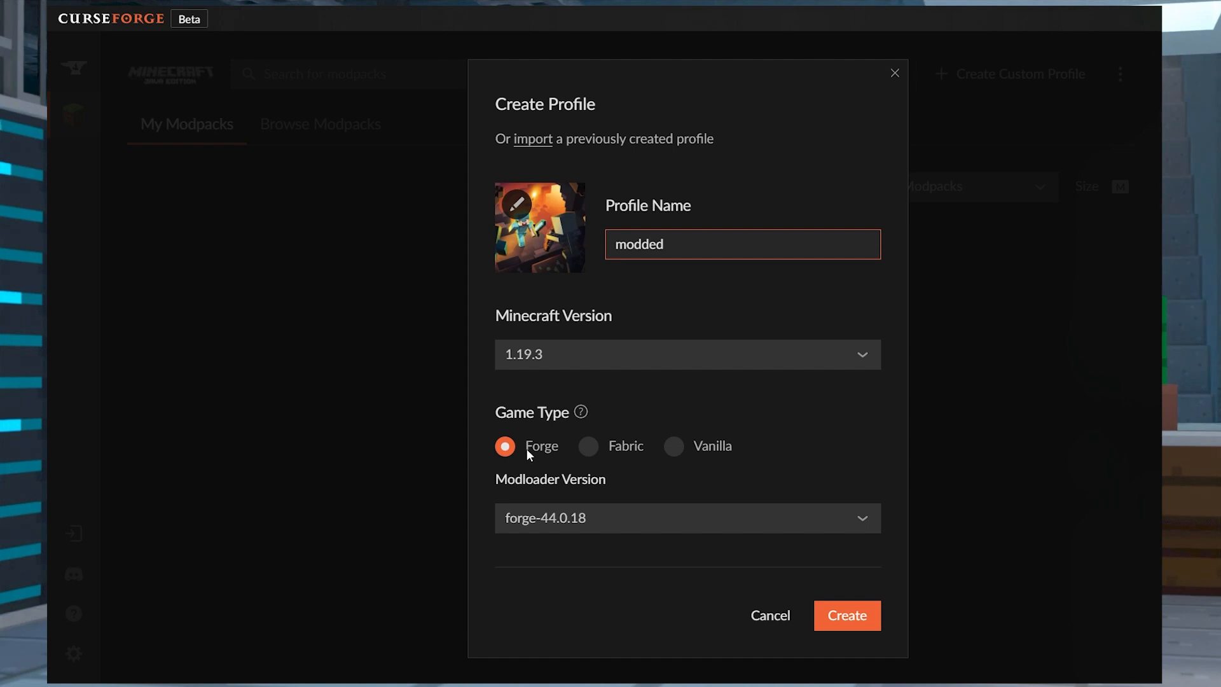
left_click(688, 518)
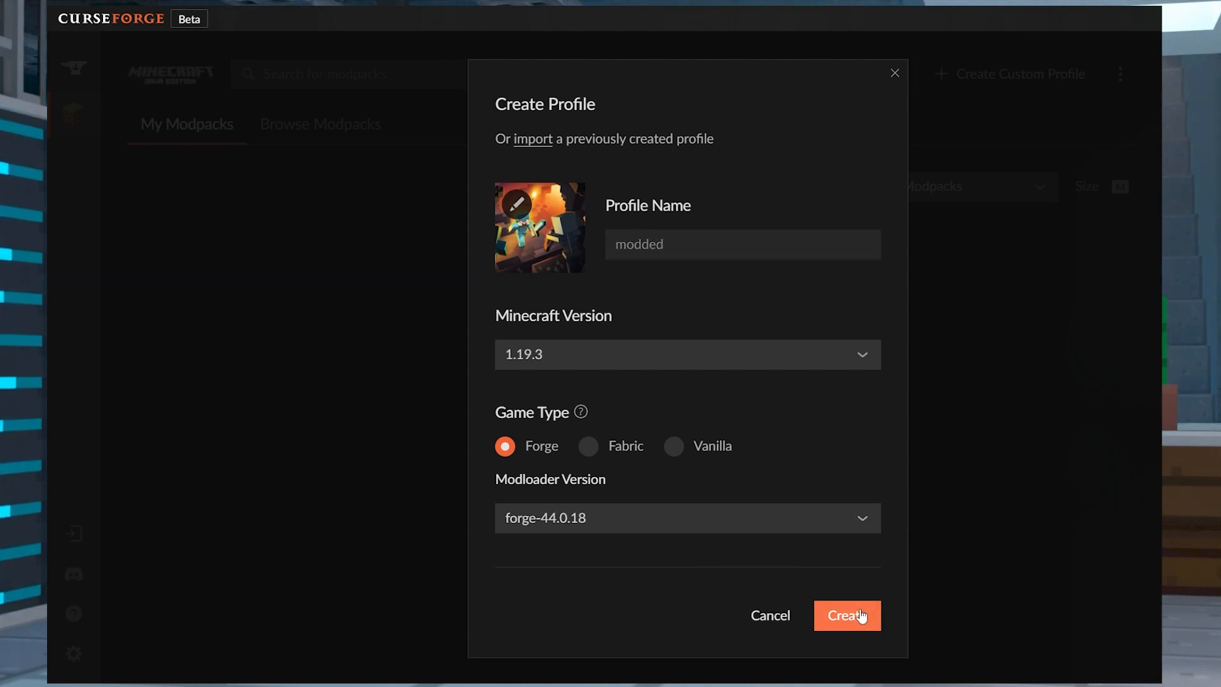
left_click(847, 615)
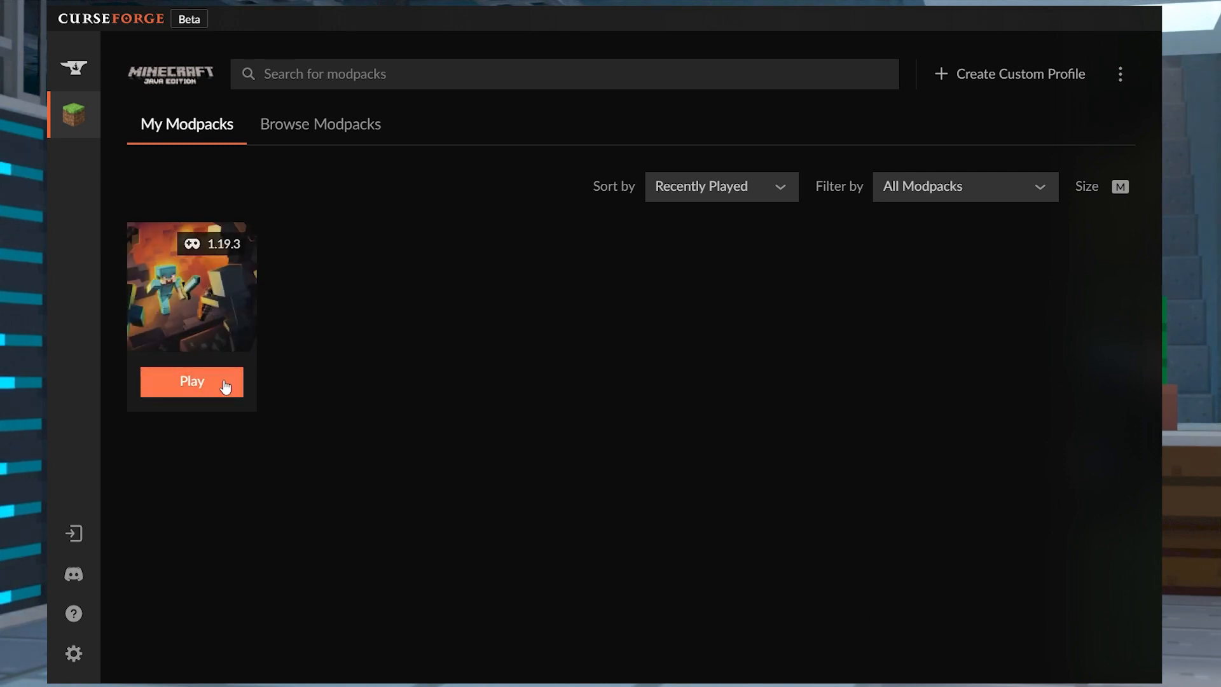
left_click(192, 381)
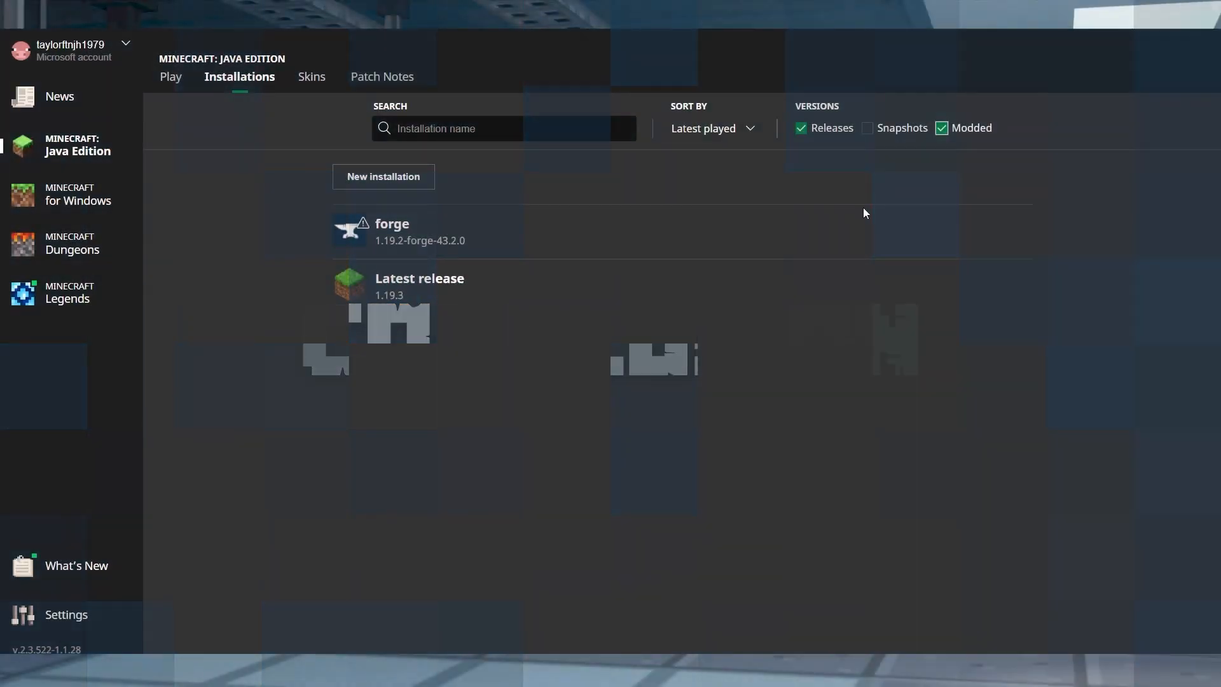
mouse_move(592, 232)
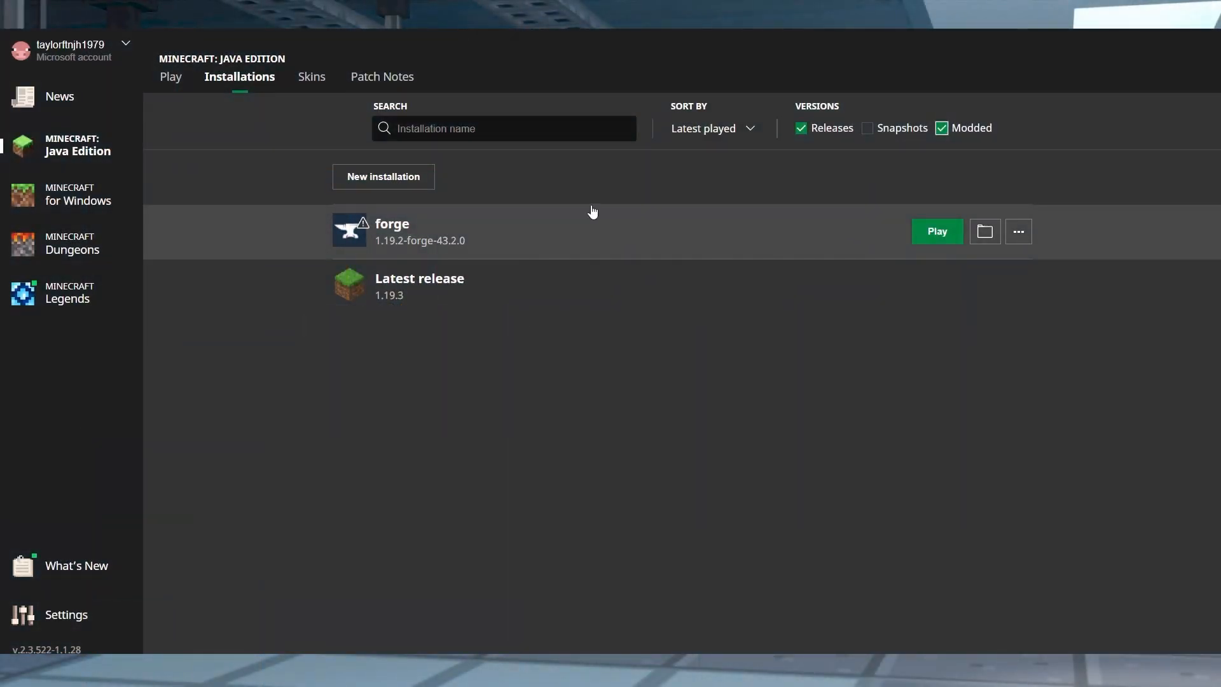
left_click(170, 76)
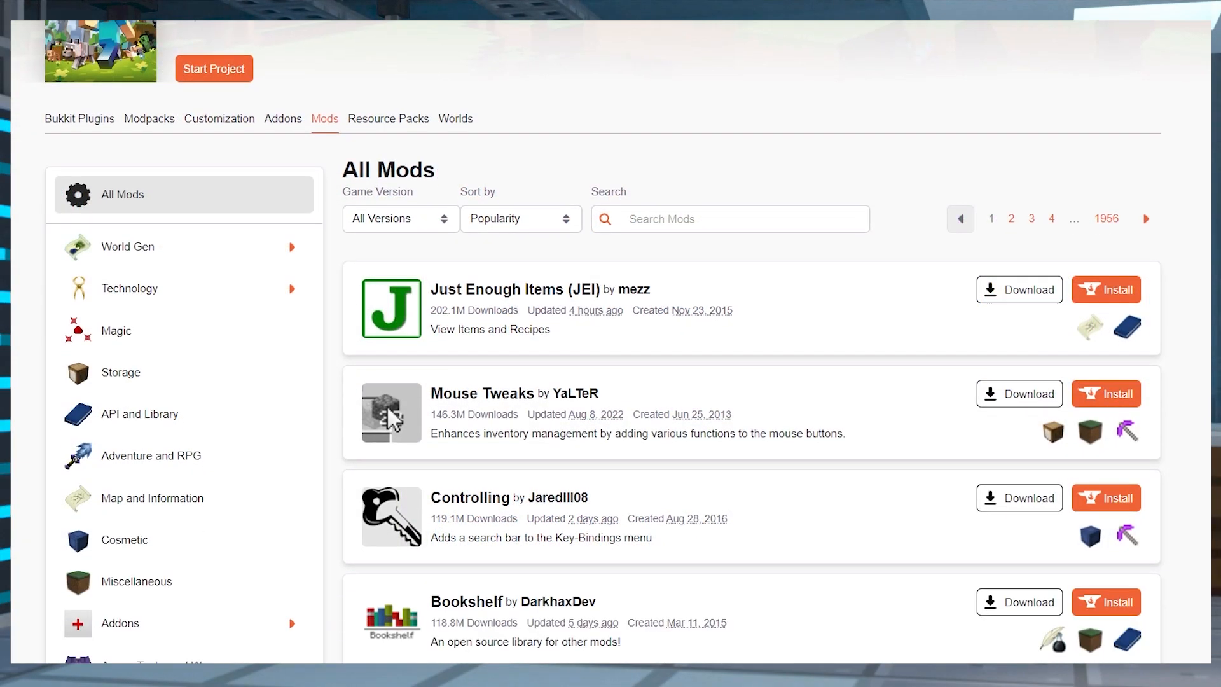
- Scroll the CurseForge All Mods list down to library mods like GeckoLib, AutoRegLib and Patchouli
scroll("down", 3)
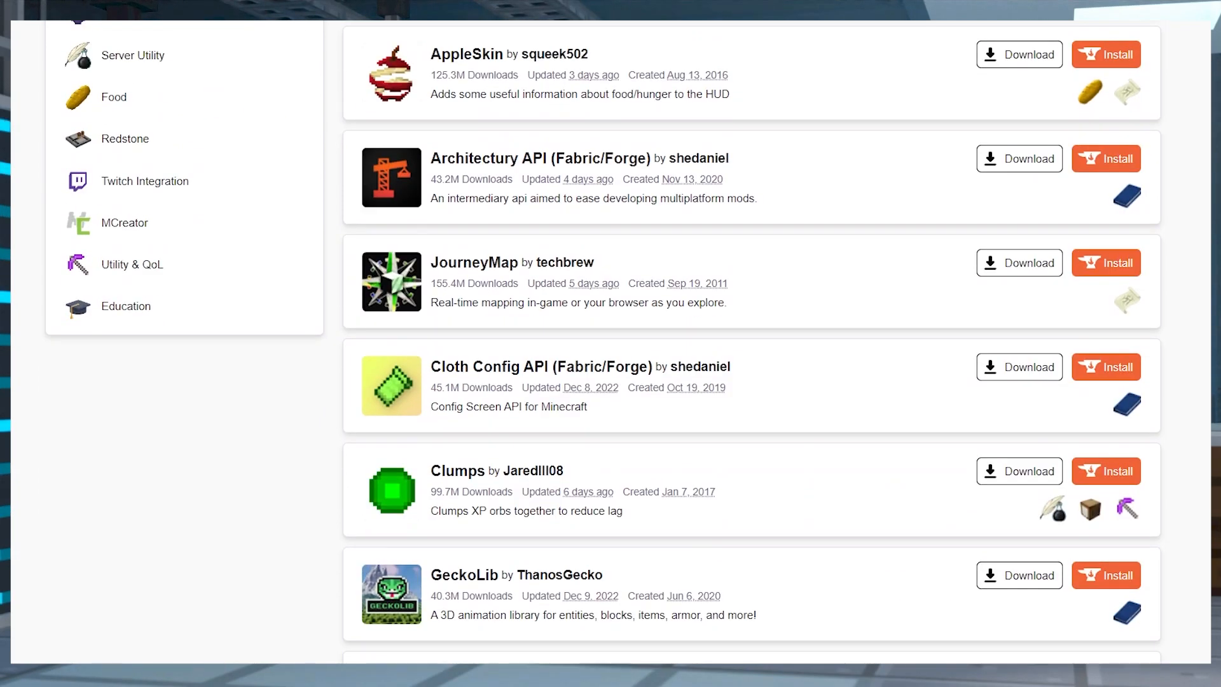
scroll("down", 3)
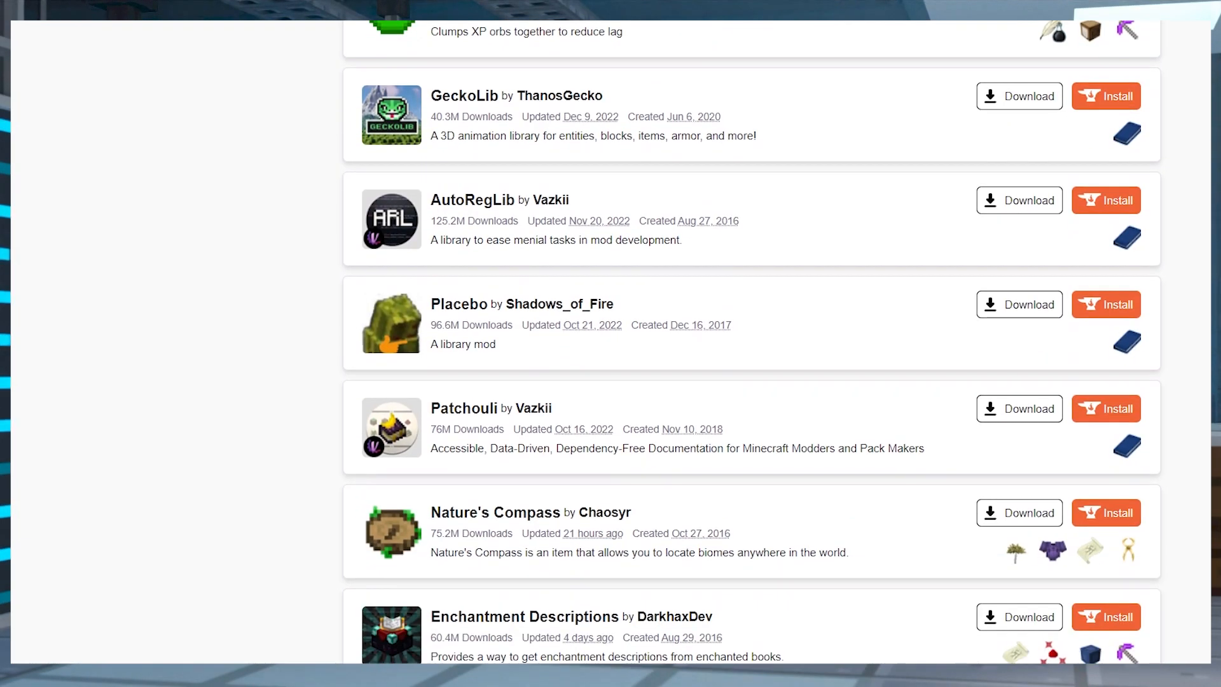